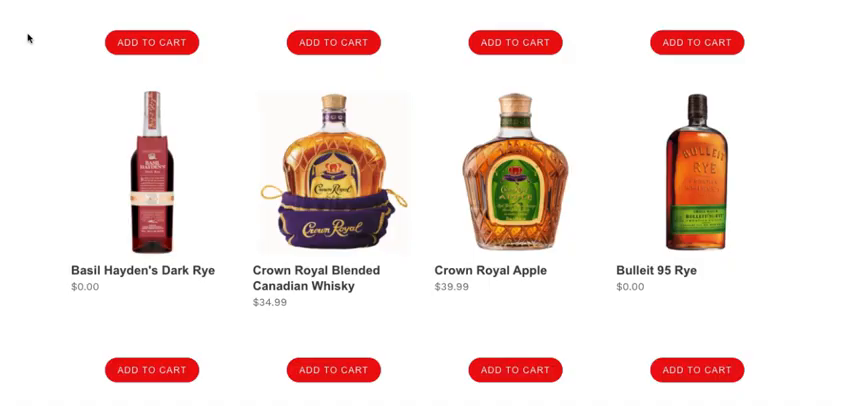
mouse_move(86, 83)
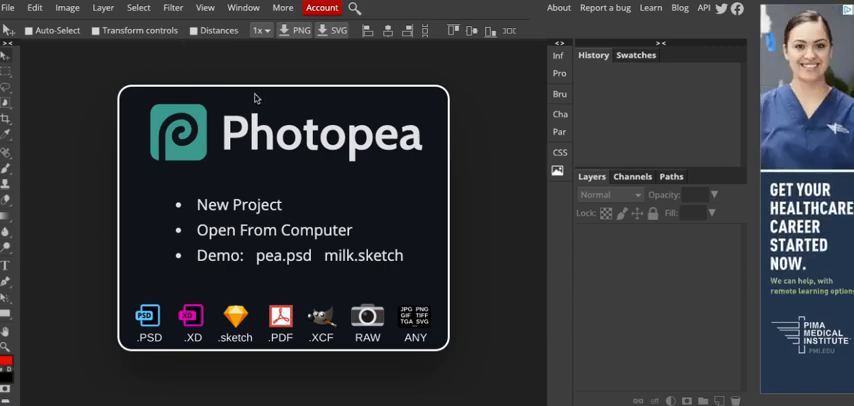
mouse_move(490, 210)
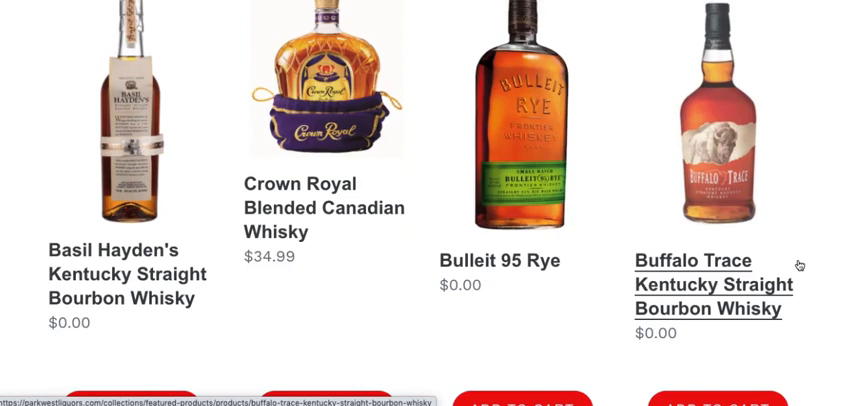
- Scroll the Park West Liquors grid past the Basil Hayden's, Crown Royal, Bulleit and Buffalo Trace row
scroll(down, 3)
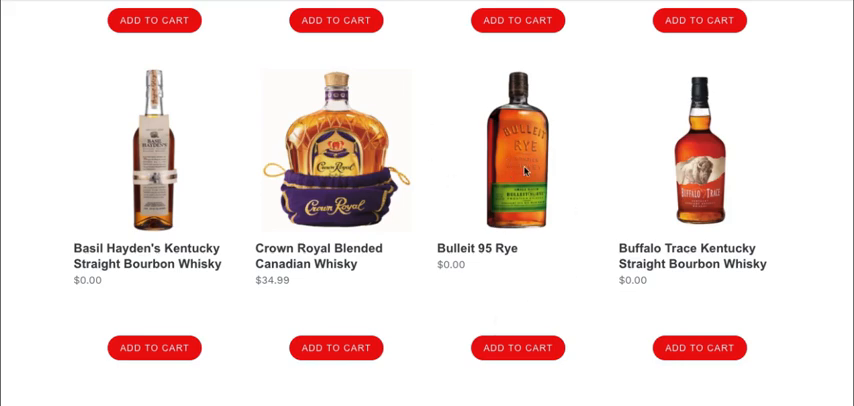
mouse_move(438, 338)
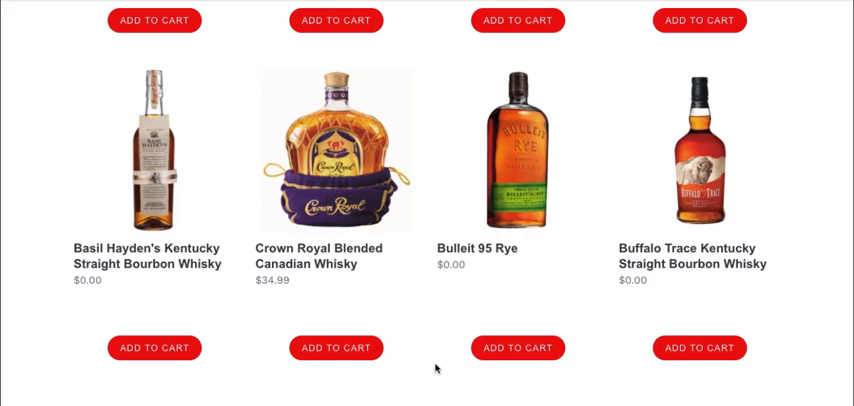
scroll(down, 3)
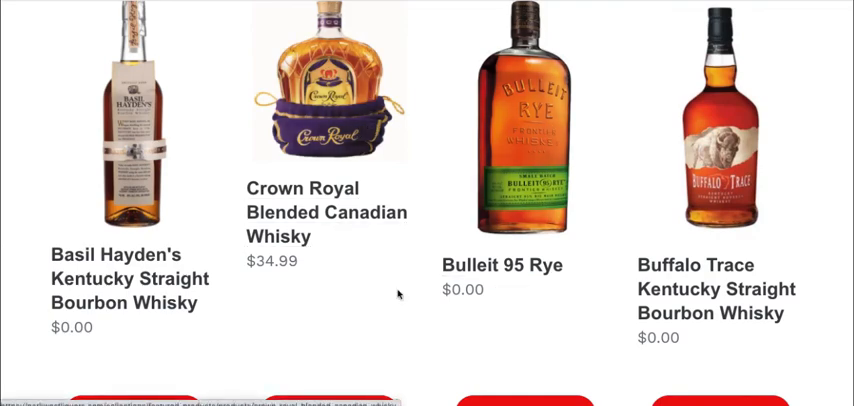
mouse_move(550, 352)
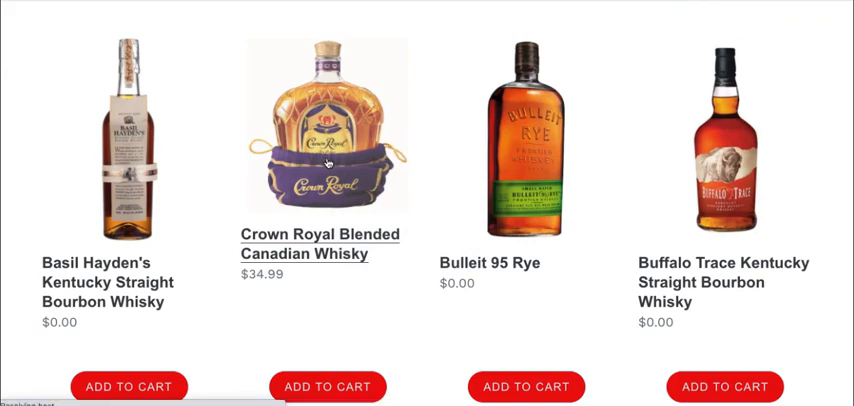
mouse_move(437, 188)
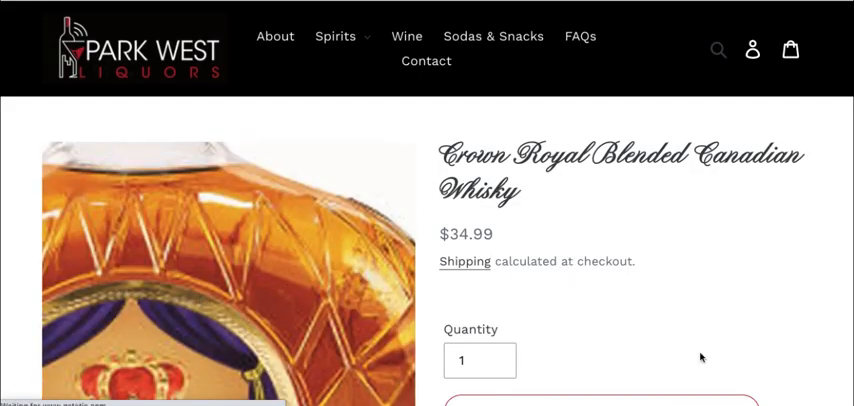
- Save the Crown Royal bottle photo with Save Image As into the LiquorImages folder
right_click(240, 250)
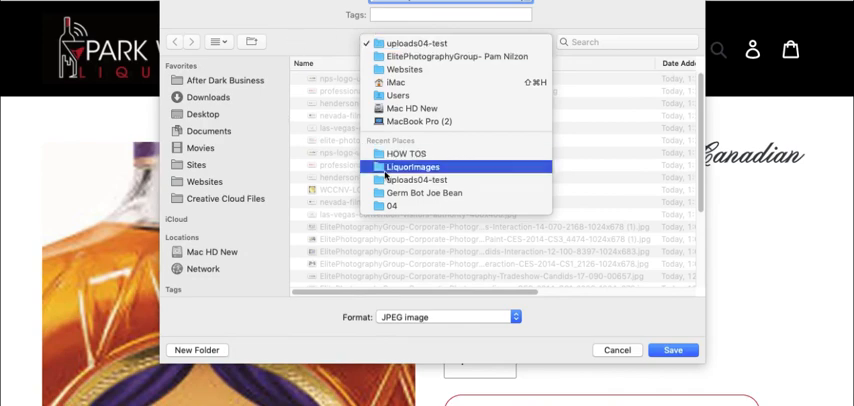
click(413, 167)
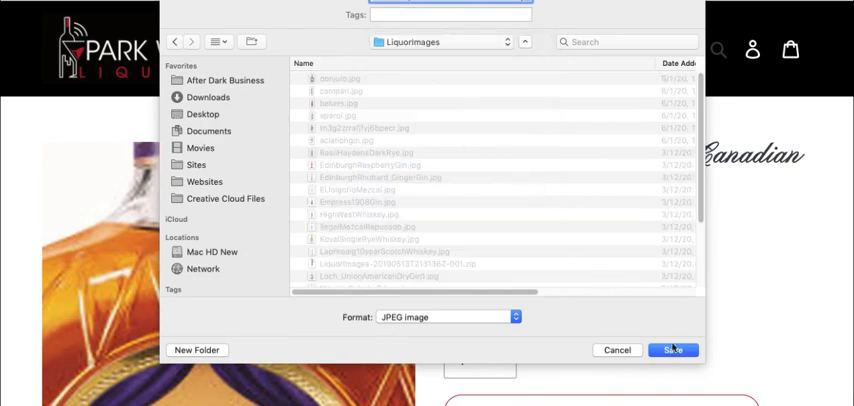
click(673, 350)
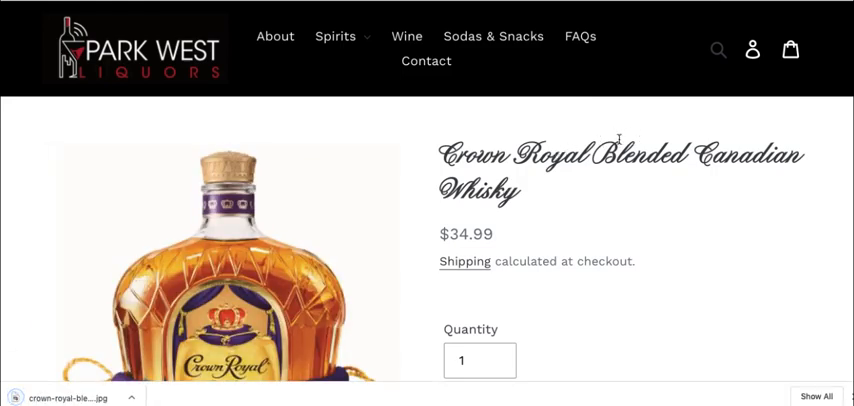
mouse_move(420, 167)
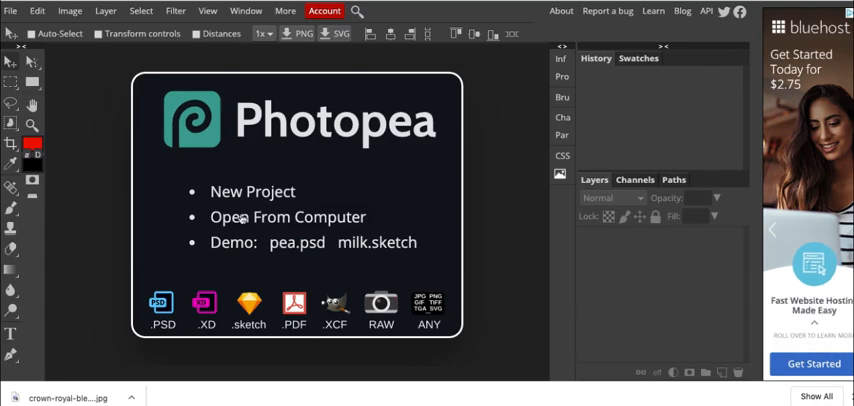
mouse_move(196, 277)
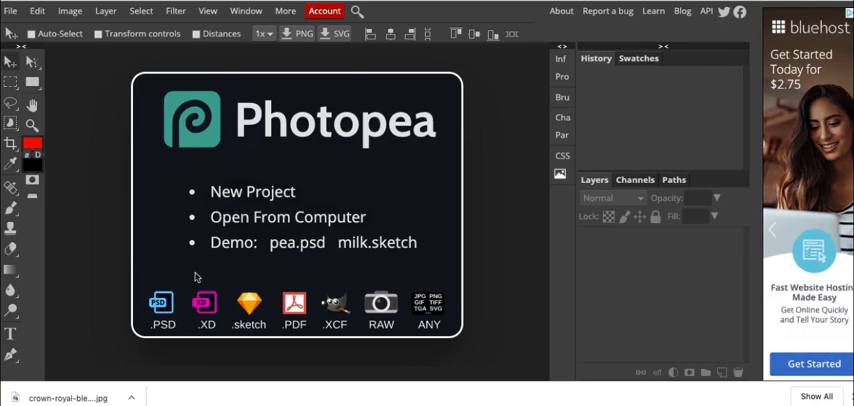
mouse_move(250, 350)
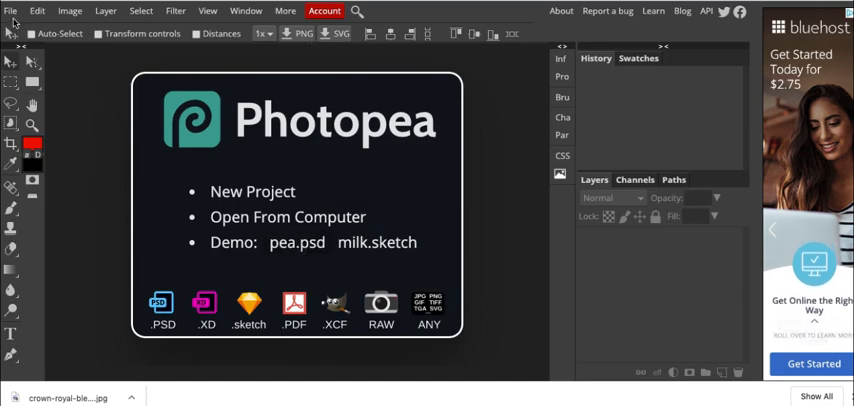
- Open the downloaded crown-royal JPG in Photopea via File > Open
click(10, 11)
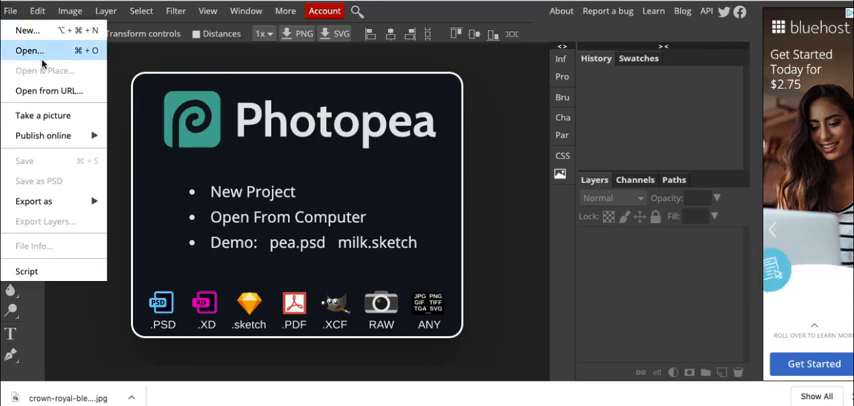
click(28, 51)
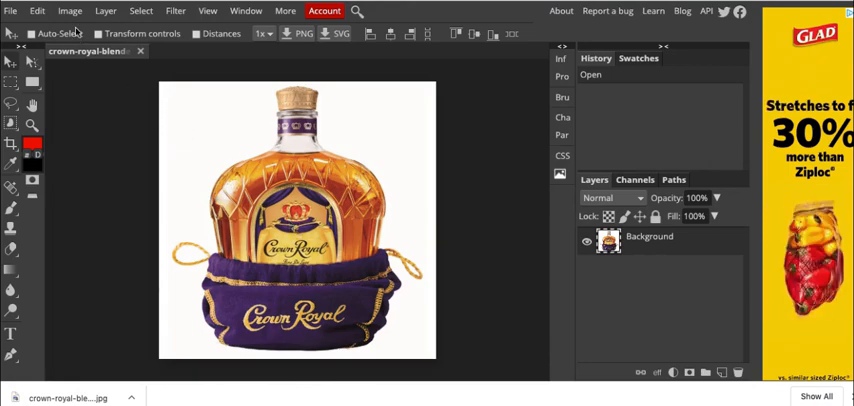
- Resize the Crown Royal image to 600 × 600 px in Image Size
click(69, 11)
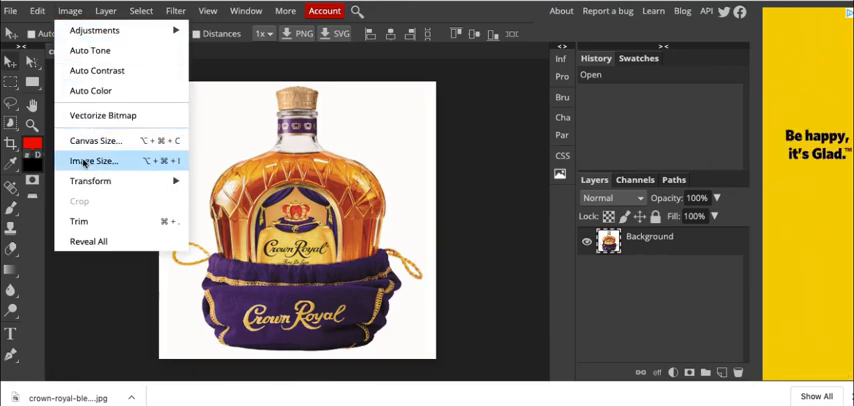
click(95, 161)
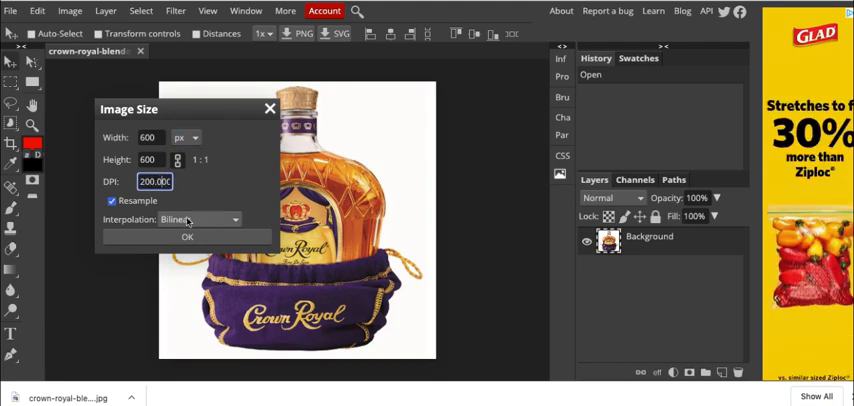
click(186, 237)
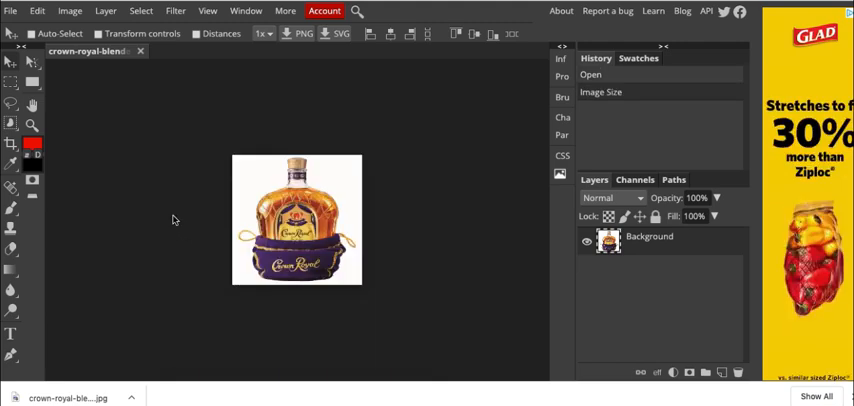
click(37, 11)
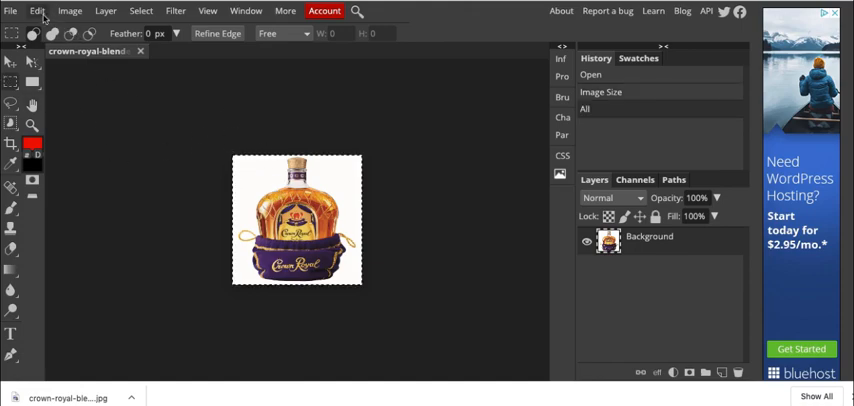
- Select the entire Crown Royal image
click(140, 11)
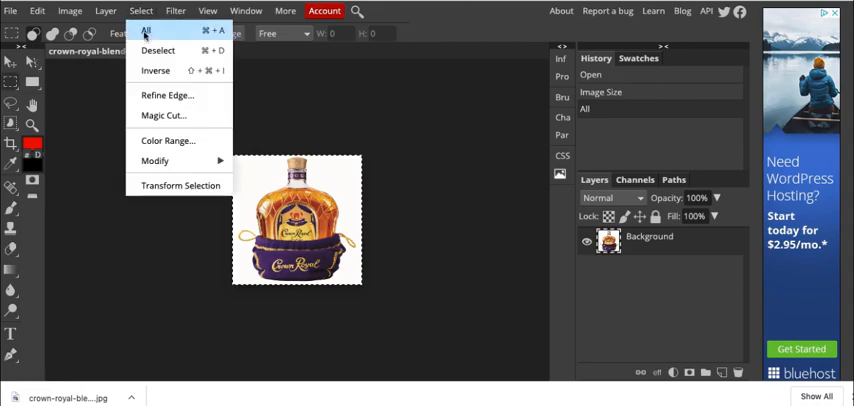
click(146, 31)
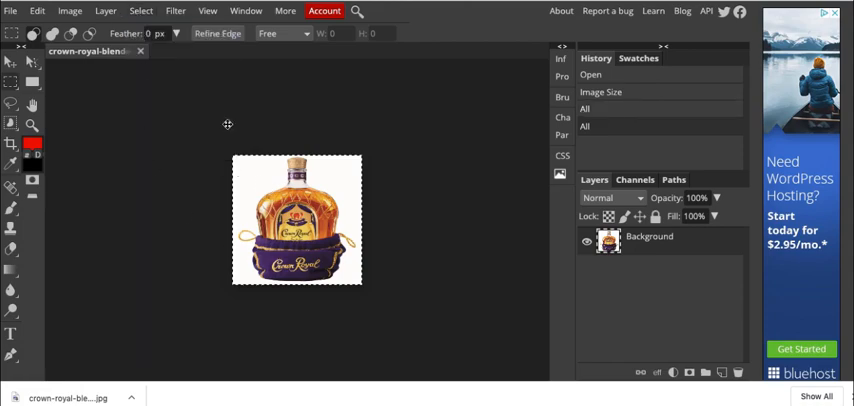
click(37, 11)
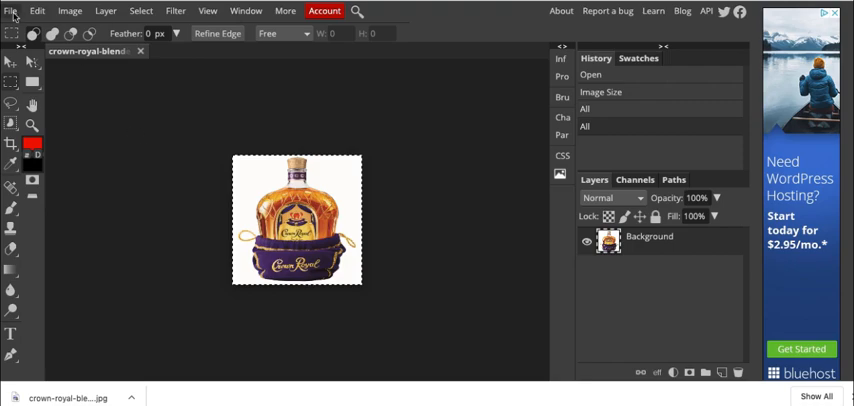
- Create a new project, 800 px wide and 800 px high, with white background
click(11, 11)
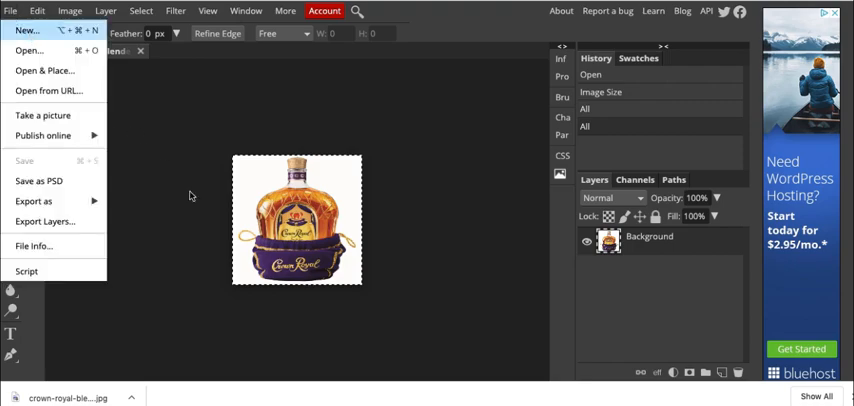
click(27, 30)
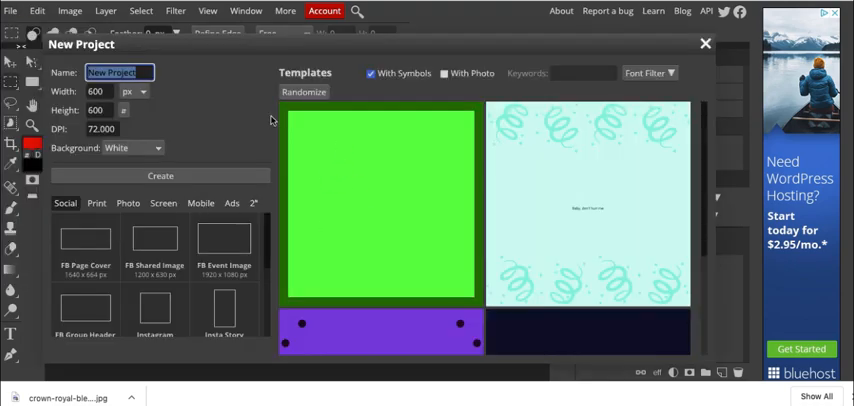
click(302, 91)
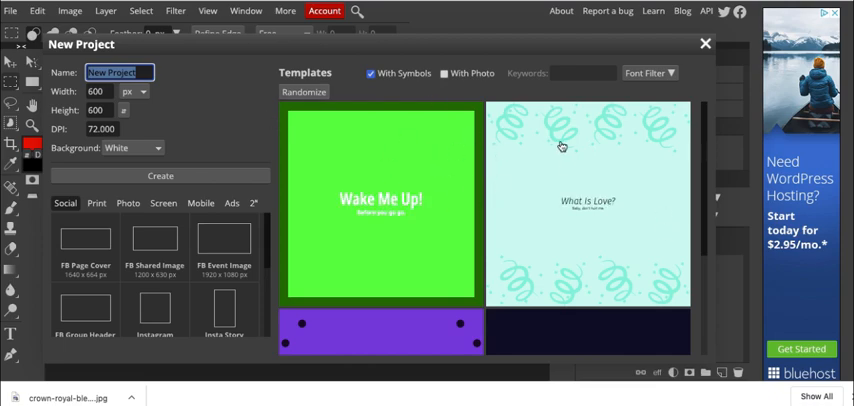
click(100, 91)
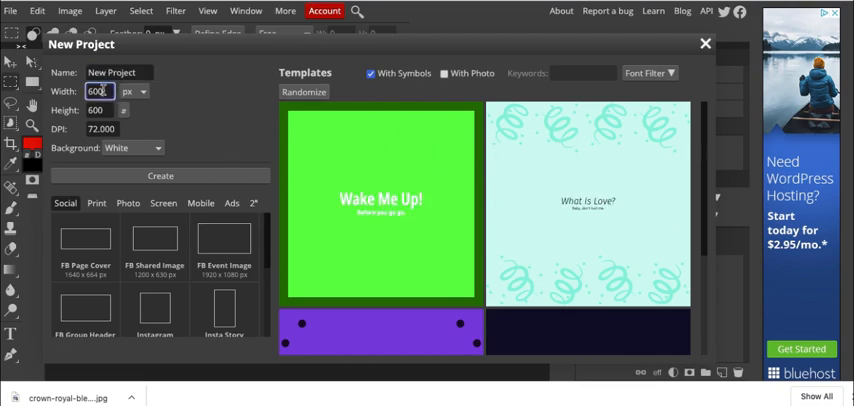
text(80)
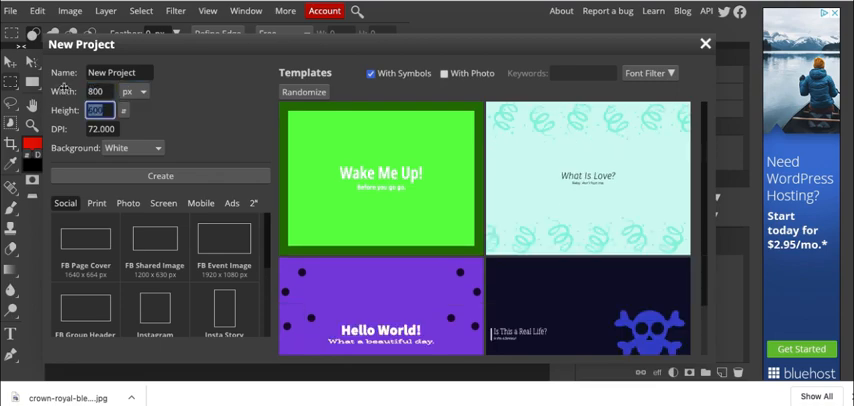
text(800)
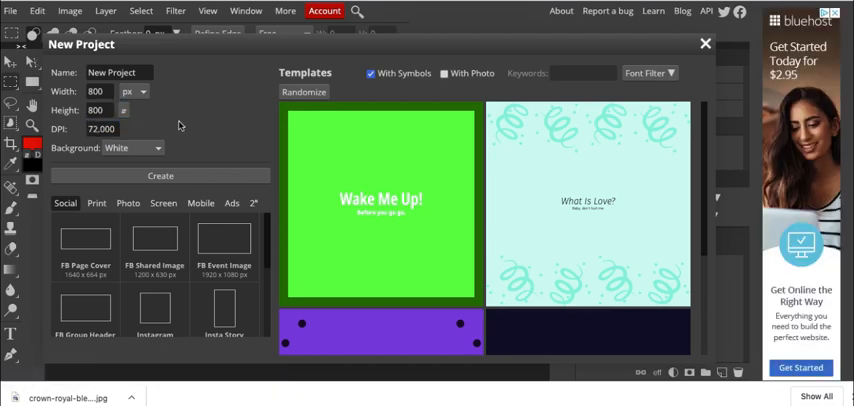
click(160, 176)
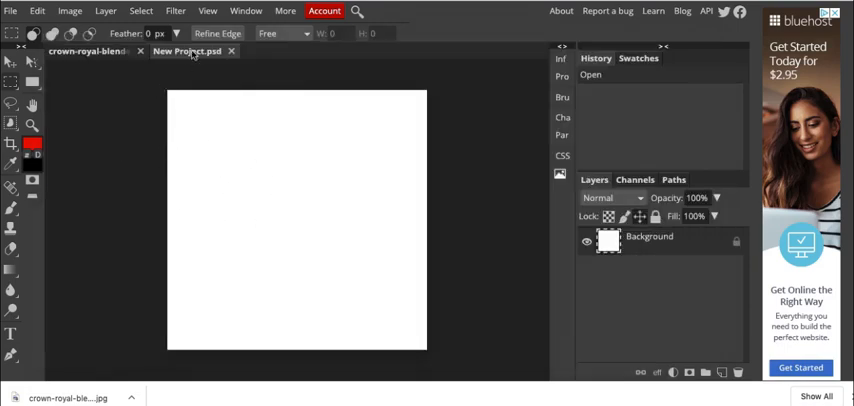
mouse_move(127, 76)
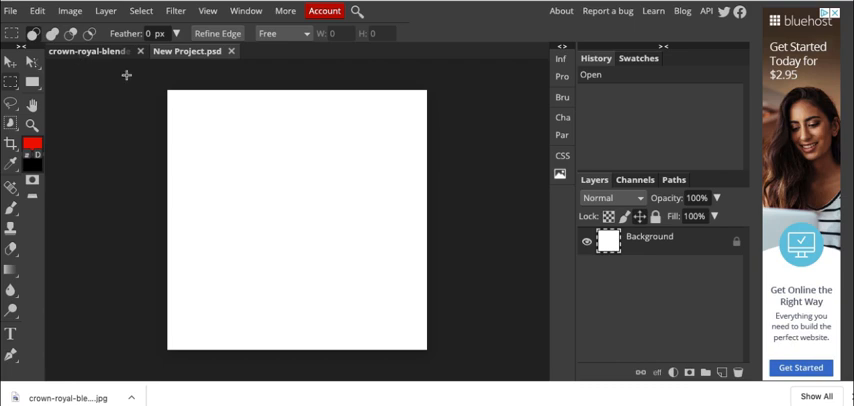
mouse_move(173, 193)
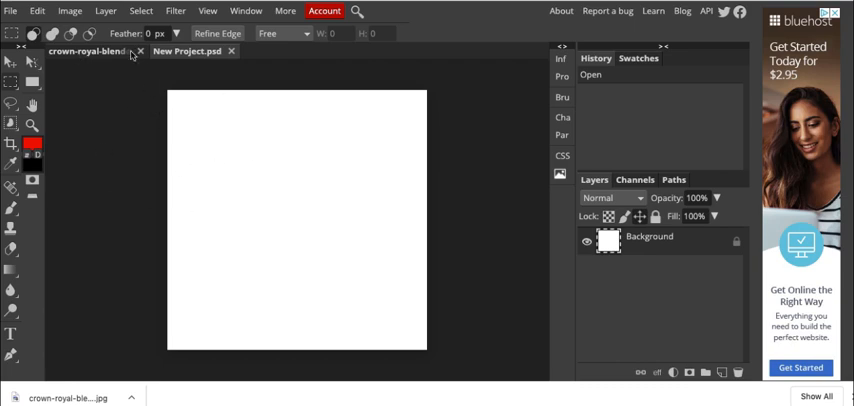
- Switch back to the original Crown Royal image tab
click(37, 11)
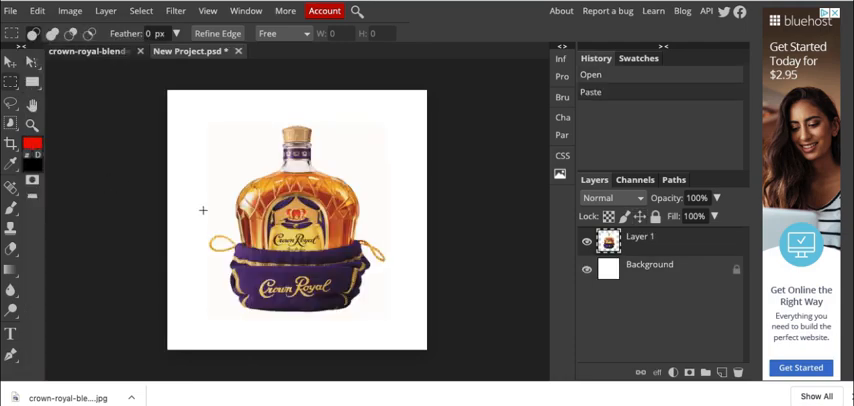
mouse_move(354, 280)
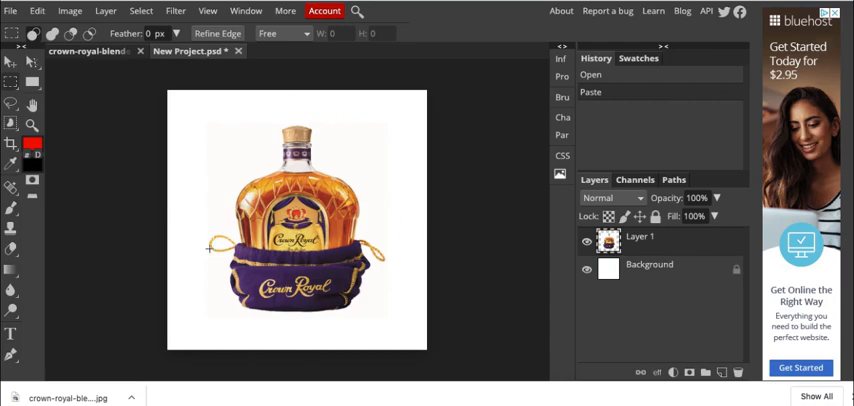
mouse_move(324, 131)
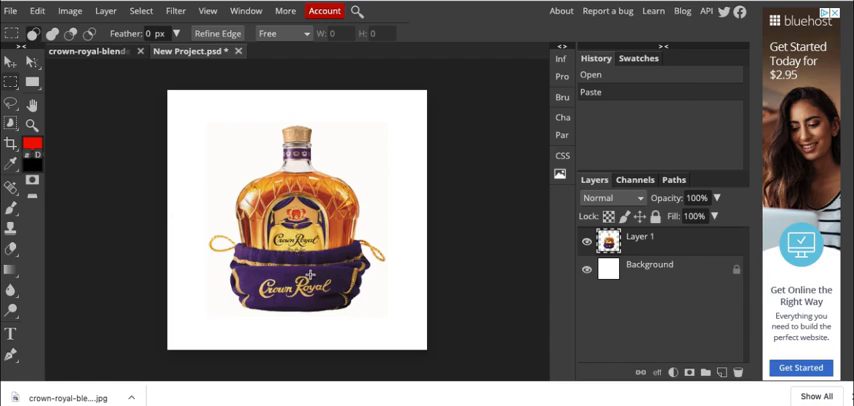
mouse_move(319, 71)
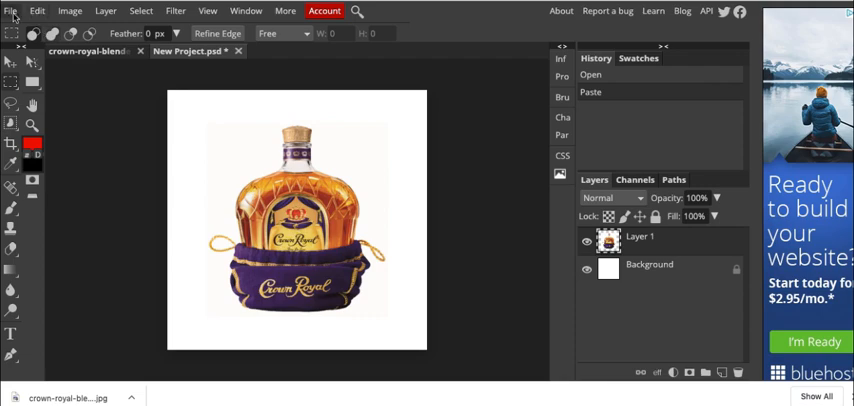
- Export the 800 × 800 project as JPG with quality raised to 100%
click(11, 11)
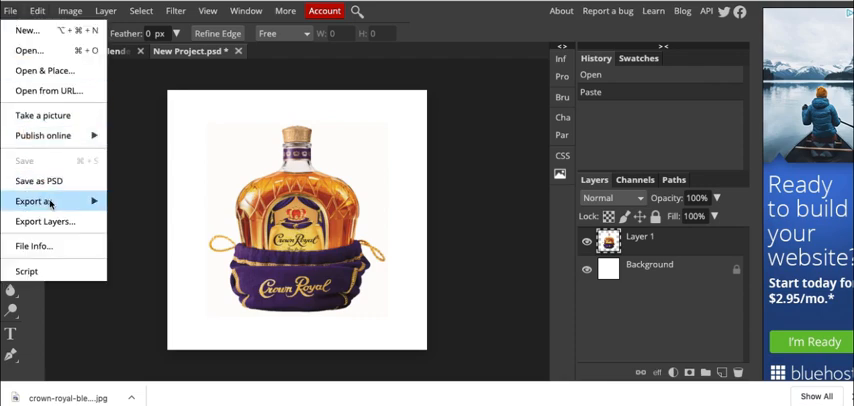
mouse_move(33, 201)
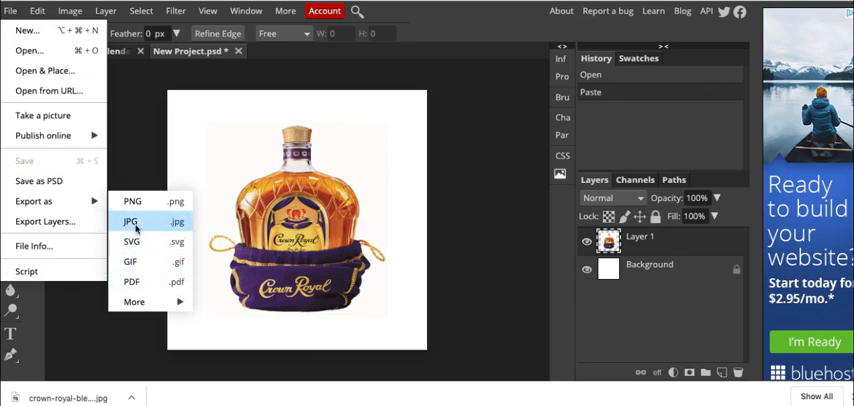
click(130, 221)
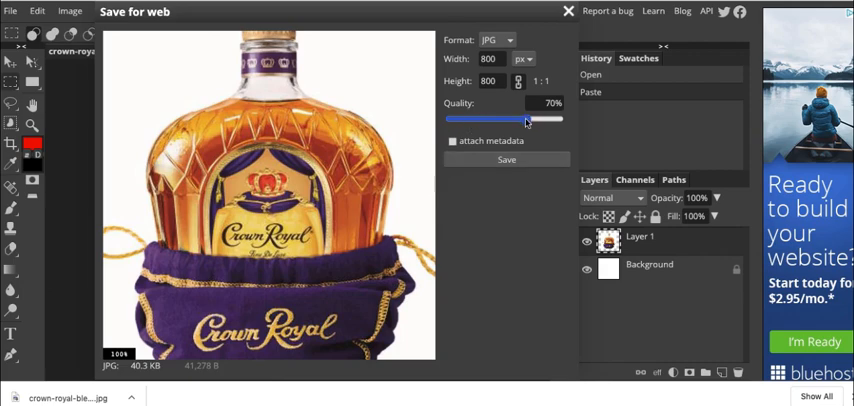
drag(525, 119, 560, 119)
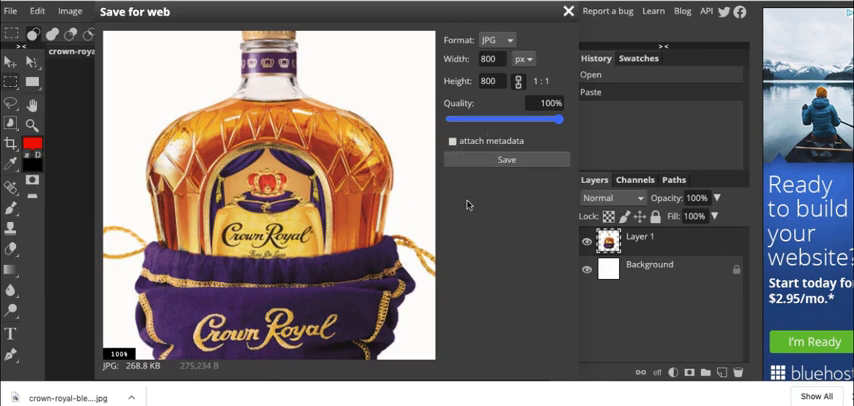
mouse_move(472, 198)
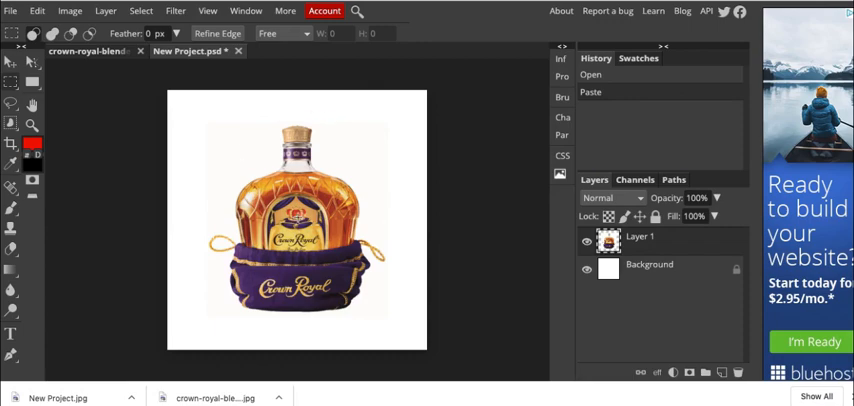
mouse_move(483, 160)
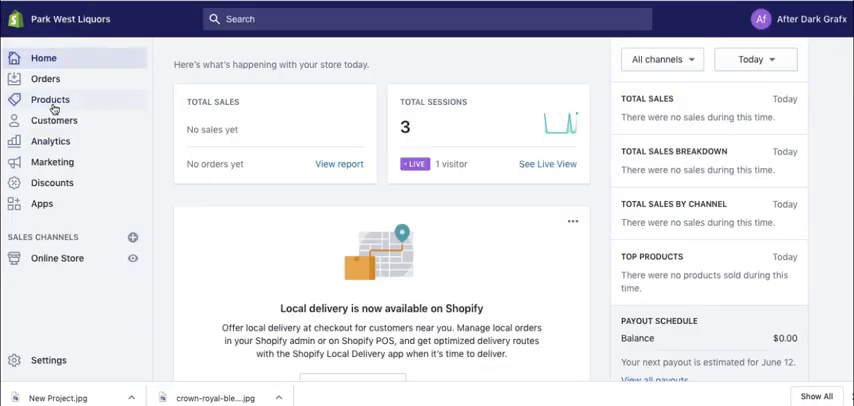
- Filter Shopify products by 'canadian' and open Crown Royal Blended Canadian Whisky
click(50, 99)
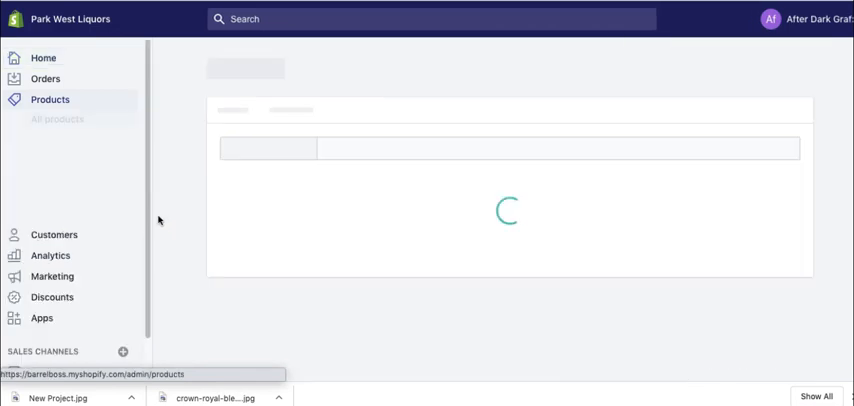
click(50, 99)
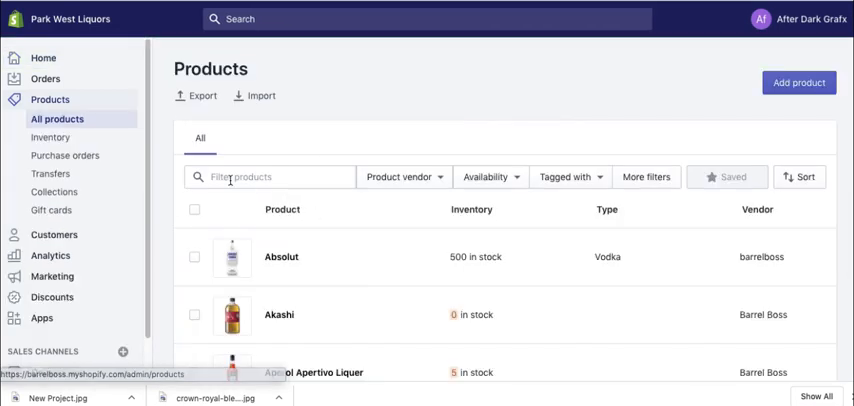
text(c)
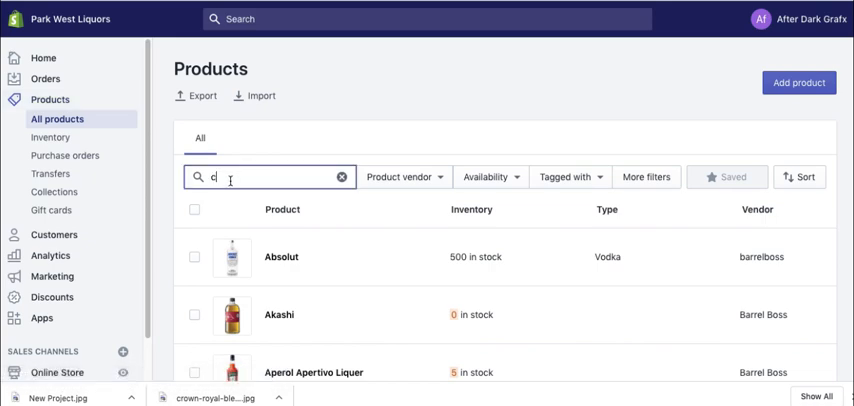
text(anadian)
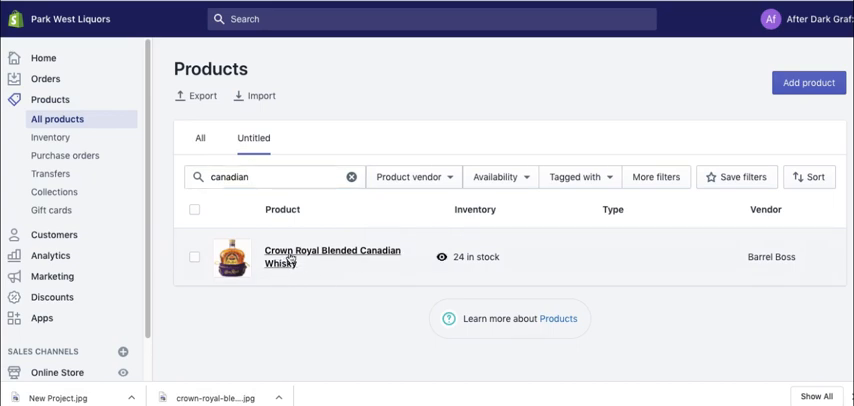
click(332, 257)
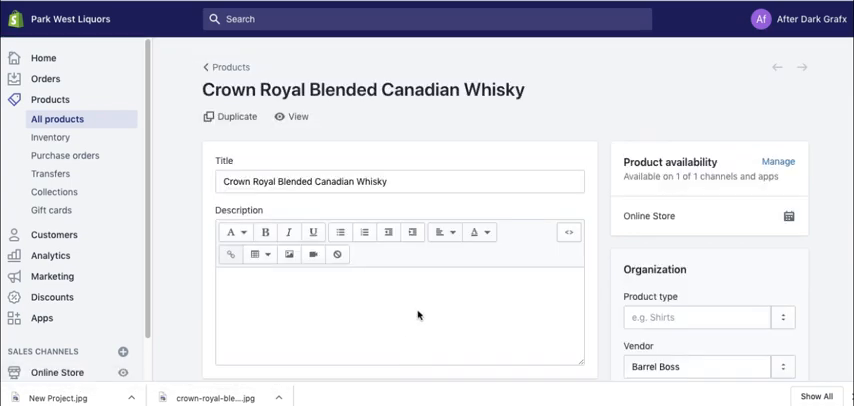
- Delete the old 1280×1280 Crown Royal photo from the product's Media section
scroll(down, 3)
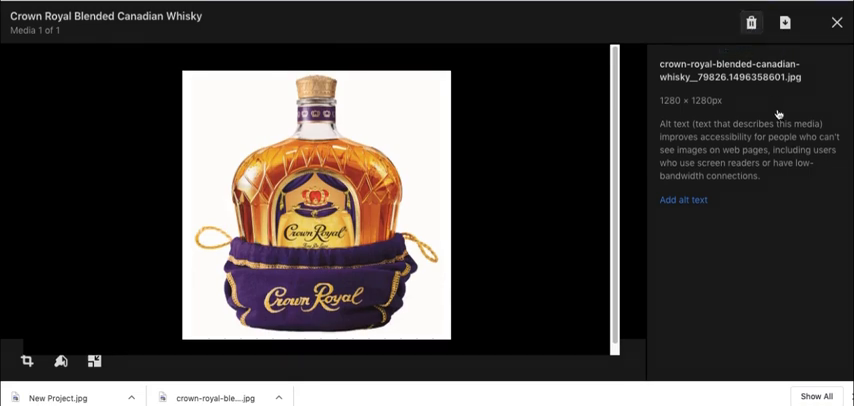
click(751, 22)
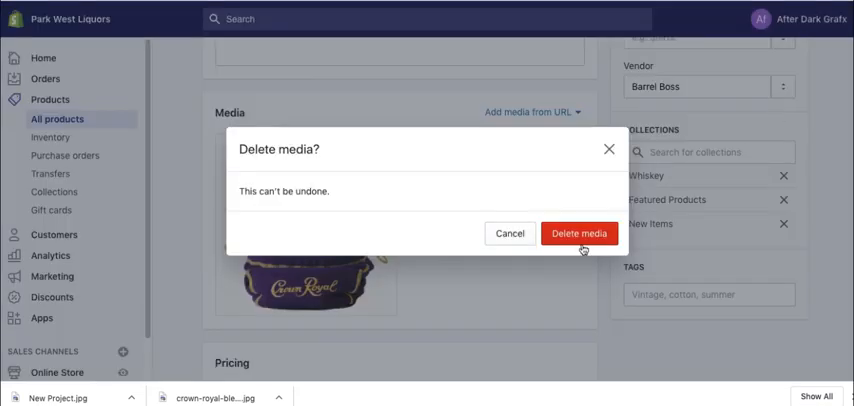
click(579, 233)
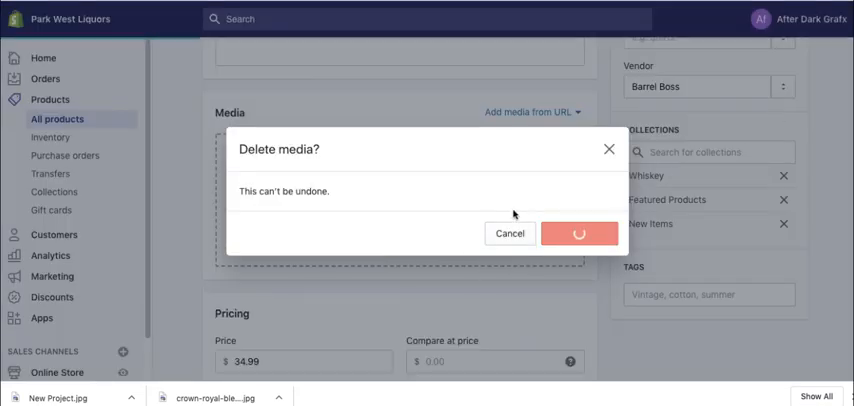
click(580, 233)
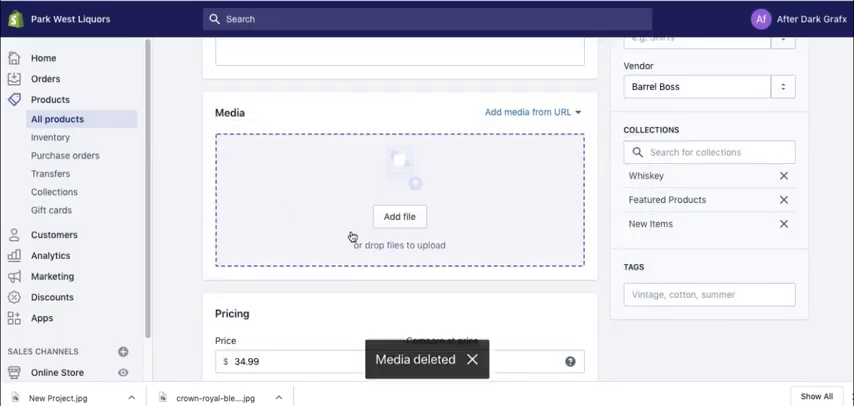
- Upload crown-royal.jpg from Downloads and open the new media item's details
click(399, 216)
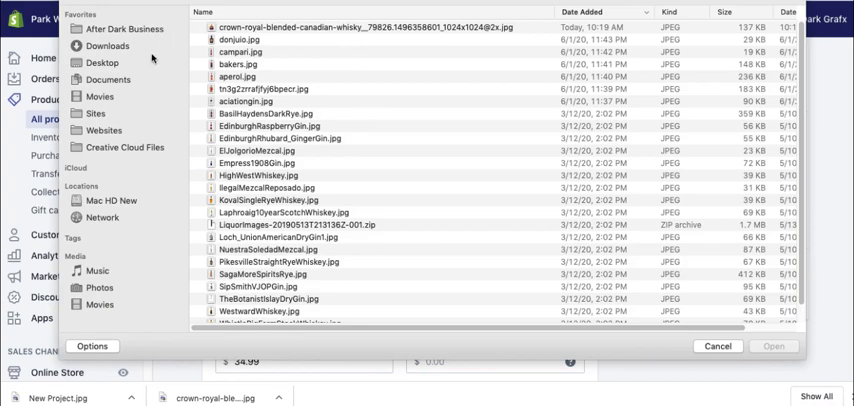
click(107, 45)
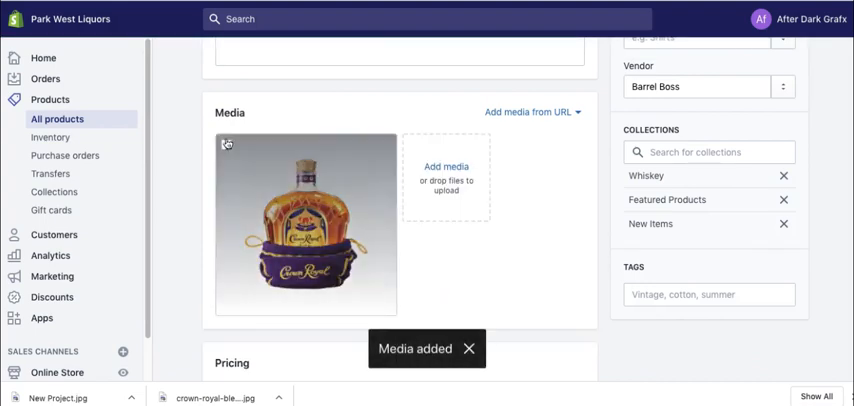
click(226, 145)
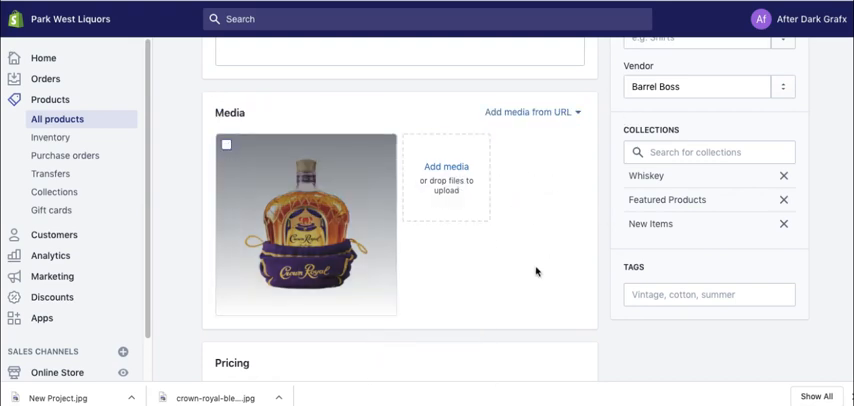
mouse_move(442, 247)
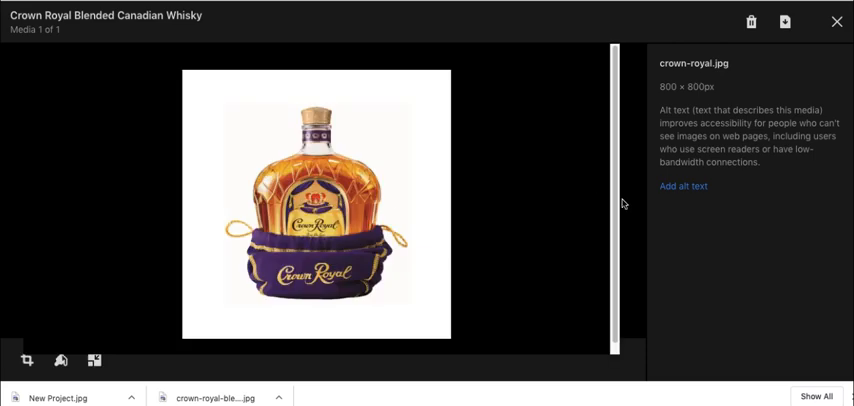
- Save 'Crown Royal Canadian Whiskey' as the Crown Royal image's alt text and close the viewer
click(683, 187)
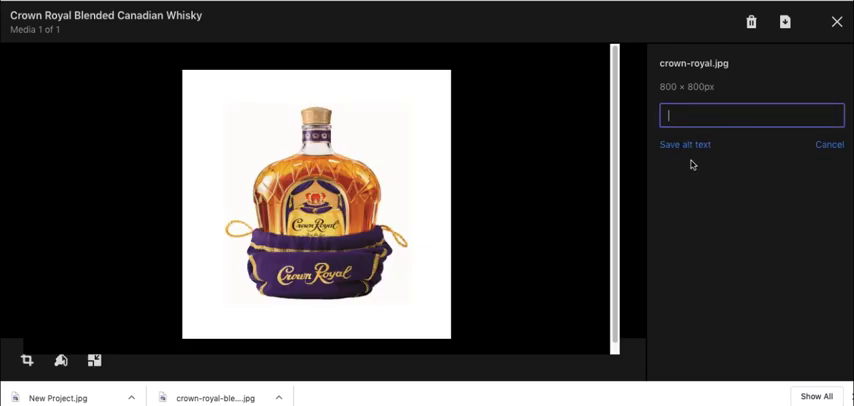
text(Crown Royal Canadian Wh)
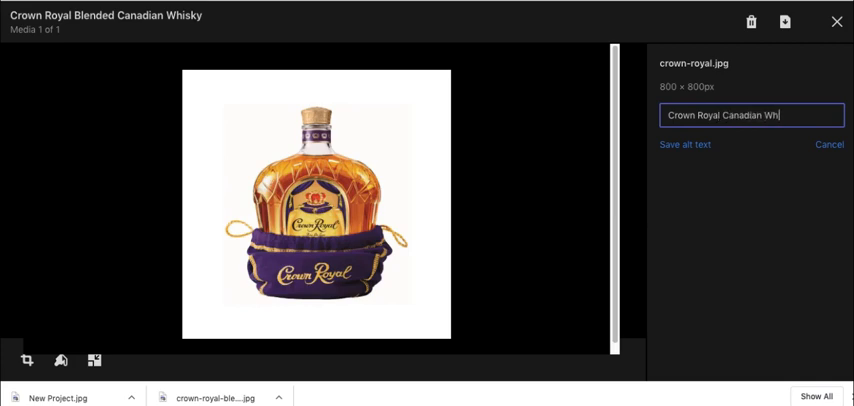
text(skey)
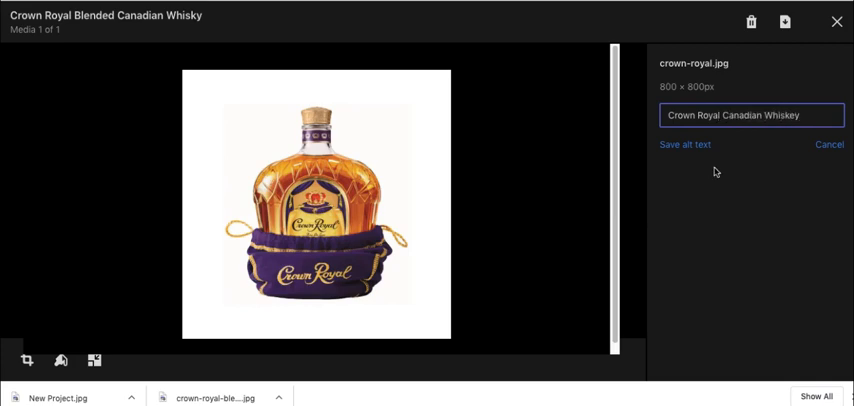
click(685, 145)
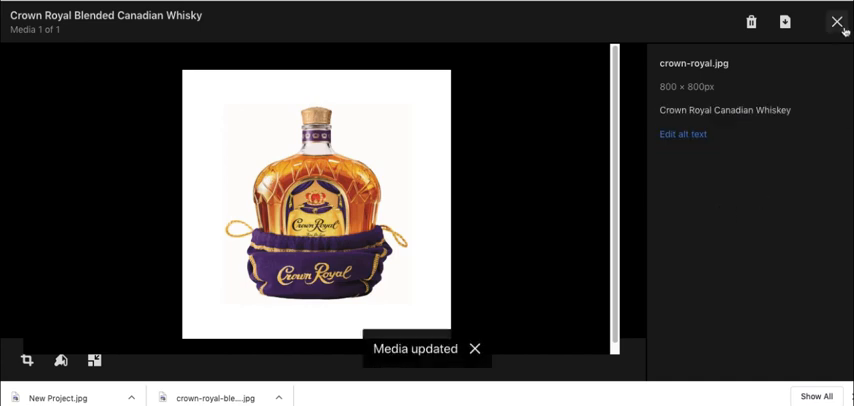
click(837, 21)
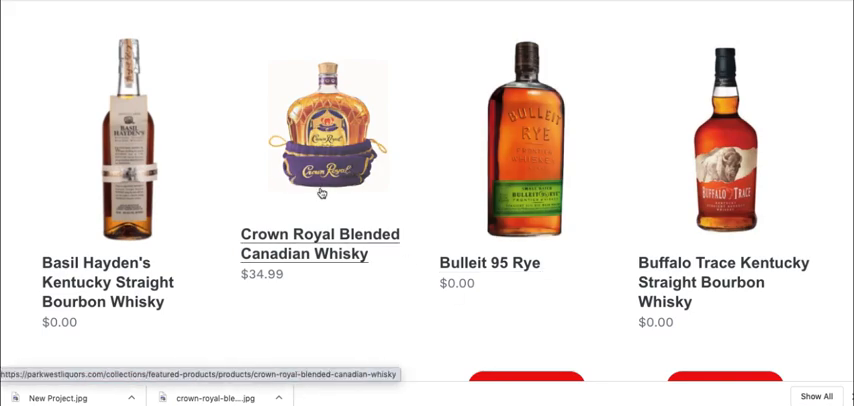
mouse_move(322, 232)
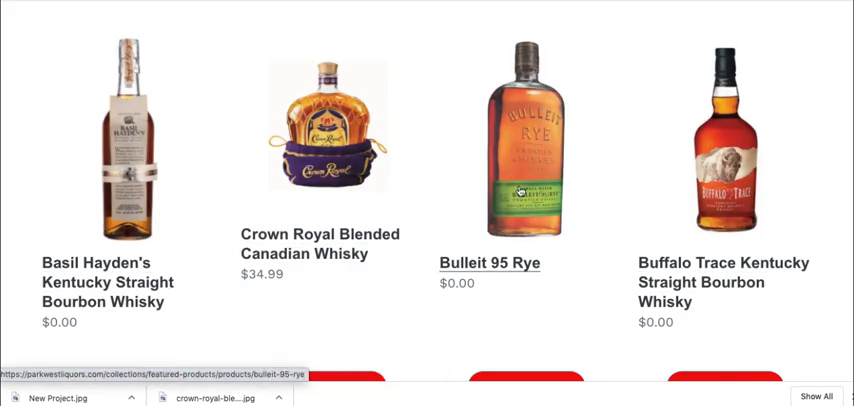
mouse_move(545, 145)
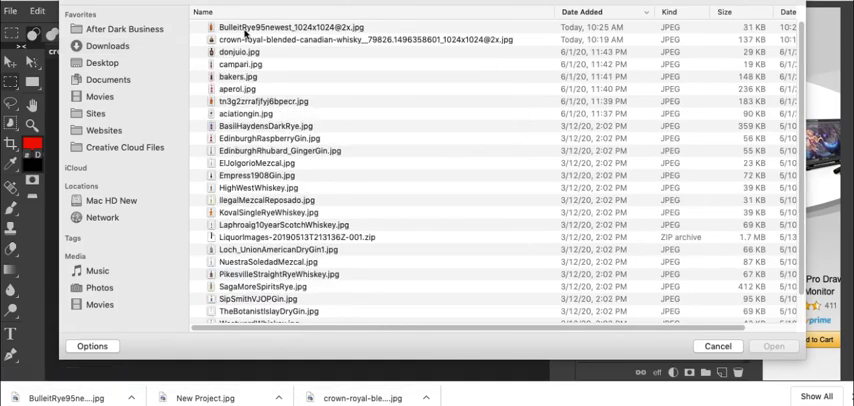
- Open BulleitRye95newest.jpg to copy the bottle into Bullet.psd
click(773, 346)
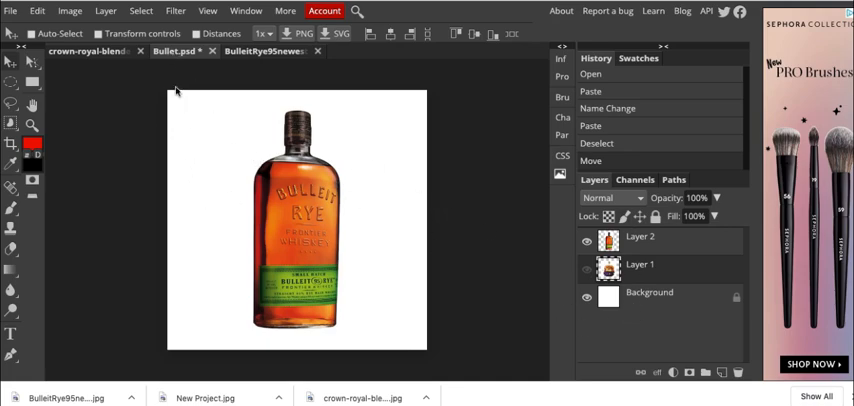
- Save the Bulleit Rye composition from the File menu as Bullet.psd
click(11, 11)
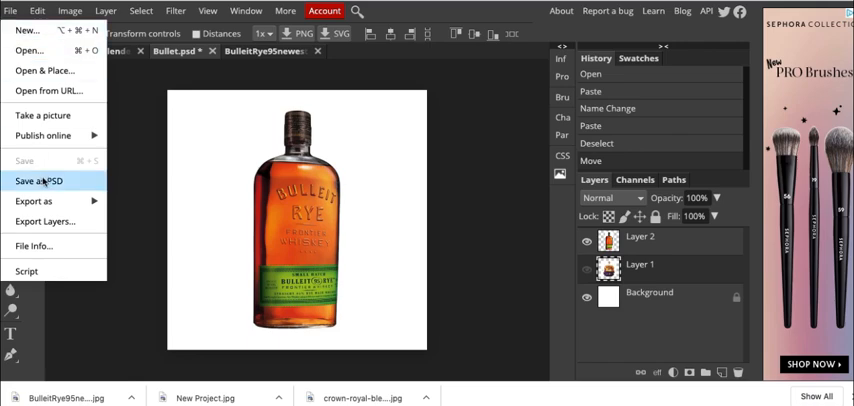
click(38, 181)
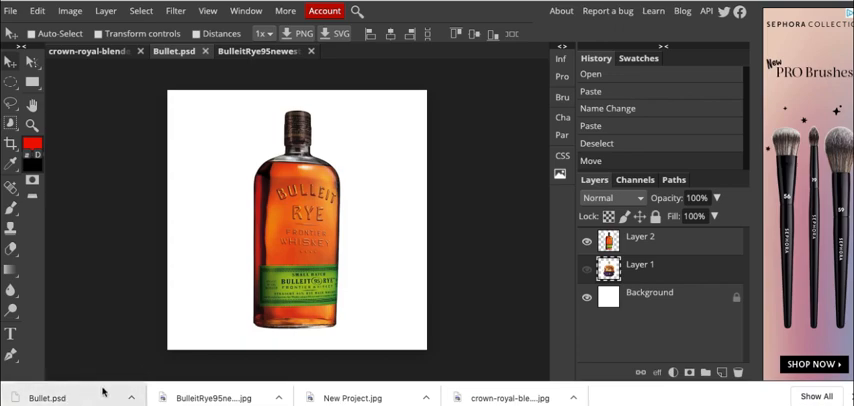
mouse_move(653, 285)
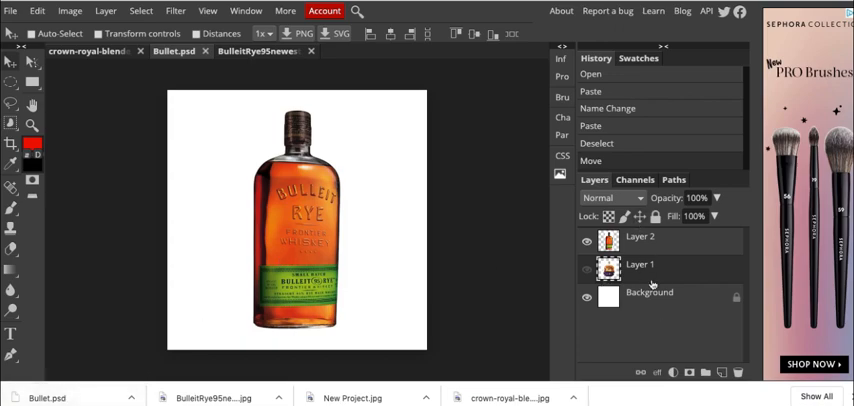
mouse_move(358, 193)
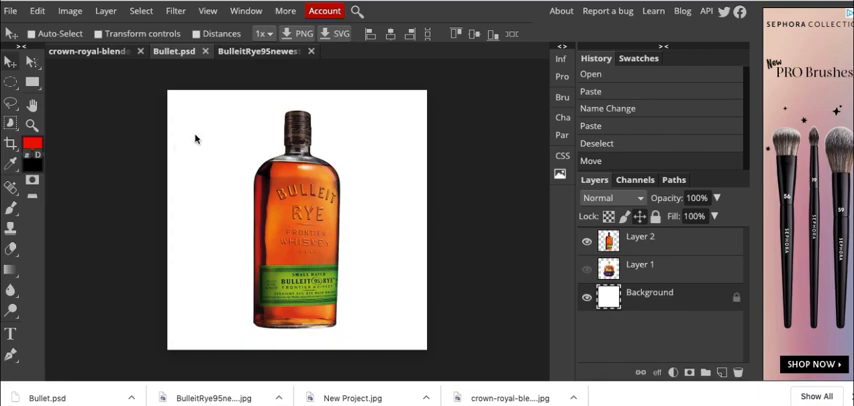
mouse_move(305, 226)
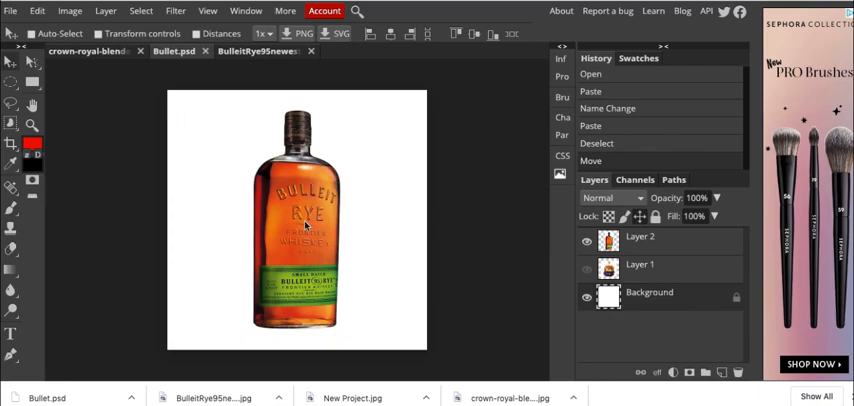
click(11, 11)
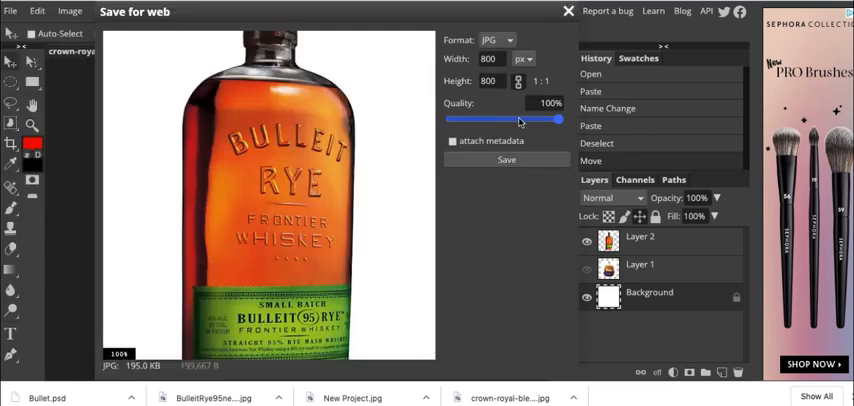
- Export Bullet.jpg at 800×800 with 100% quality
click(506, 160)
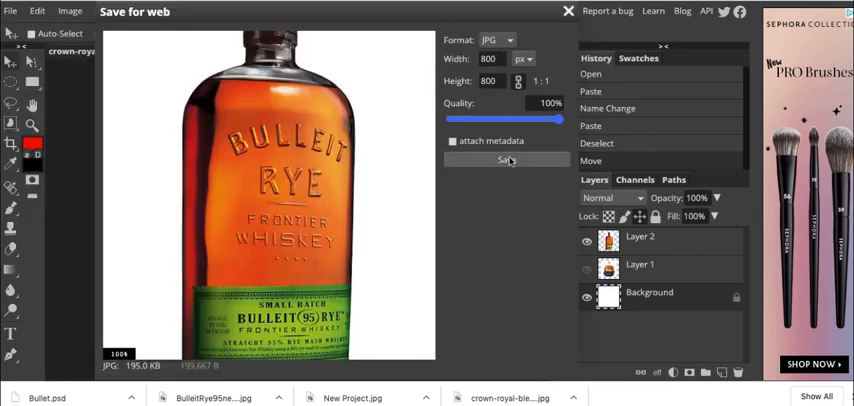
click(507, 160)
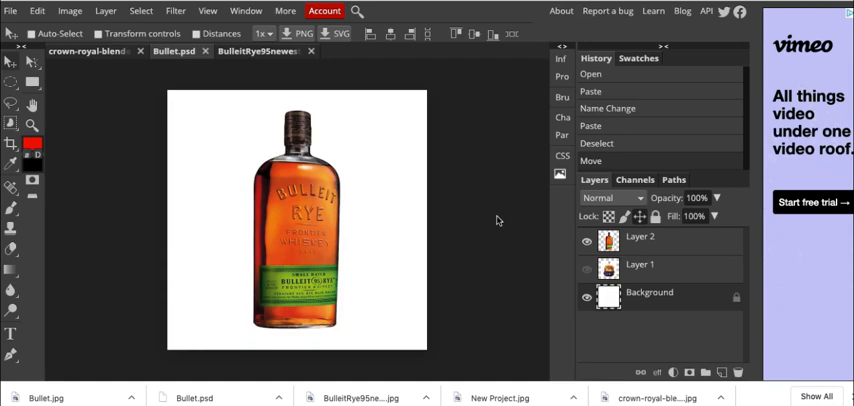
mouse_move(488, 228)
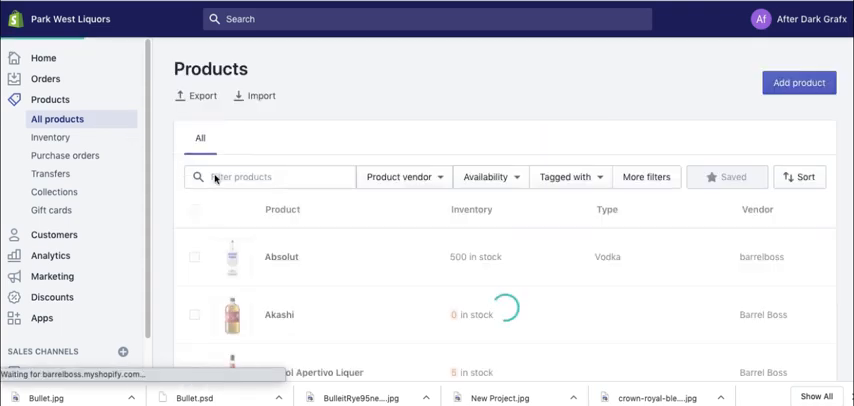
- Filter products by 'bull' and open the Bulleit 95 Rye product
text(bulle)
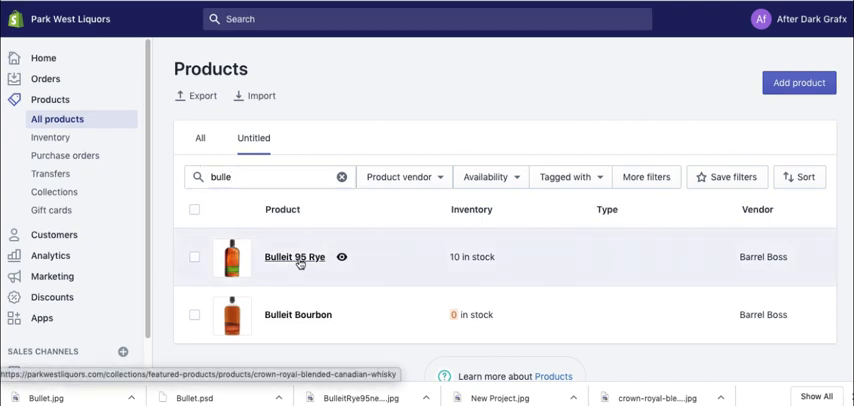
click(294, 257)
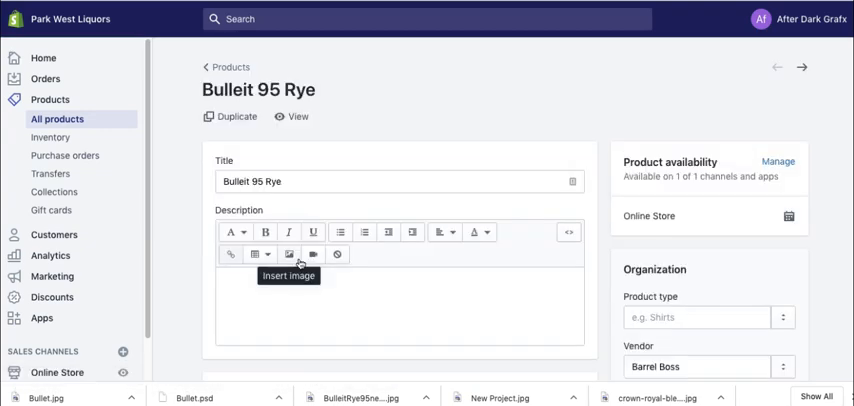
- Delete the old Bulleit 95 Rye photo from the product's media
scroll(down, 3)
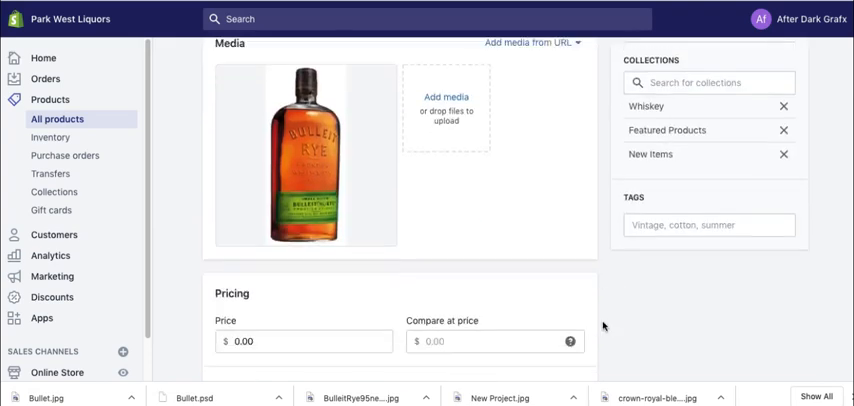
scroll(down, 3)
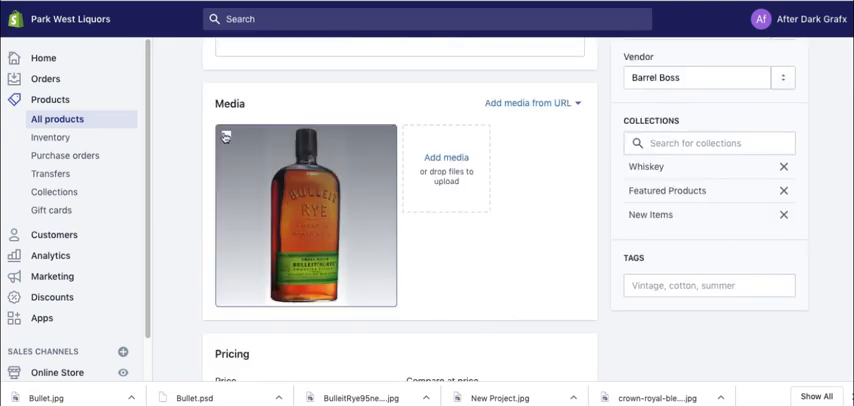
click(226, 135)
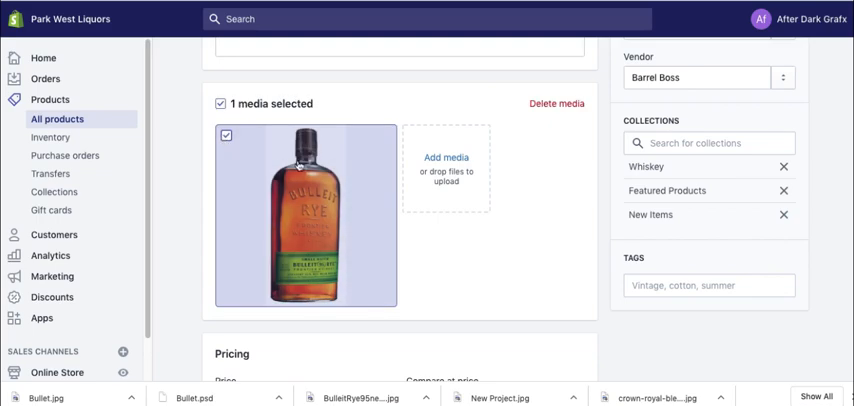
click(556, 103)
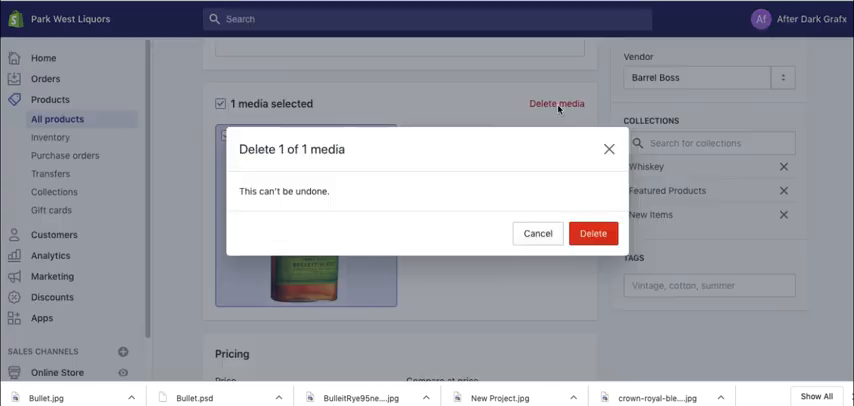
click(593, 233)
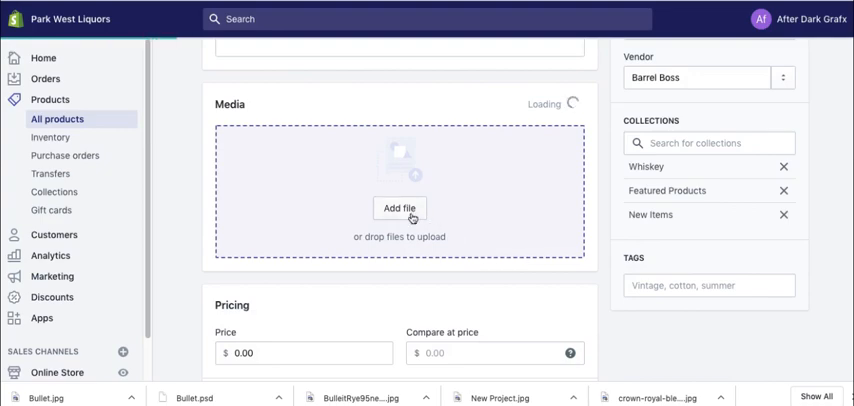
- Upload Bullet.jpg from Downloads and open its image details
click(399, 208)
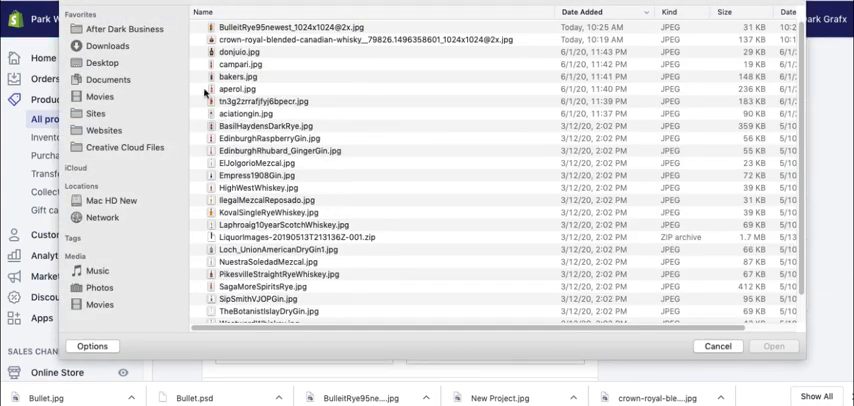
click(107, 45)
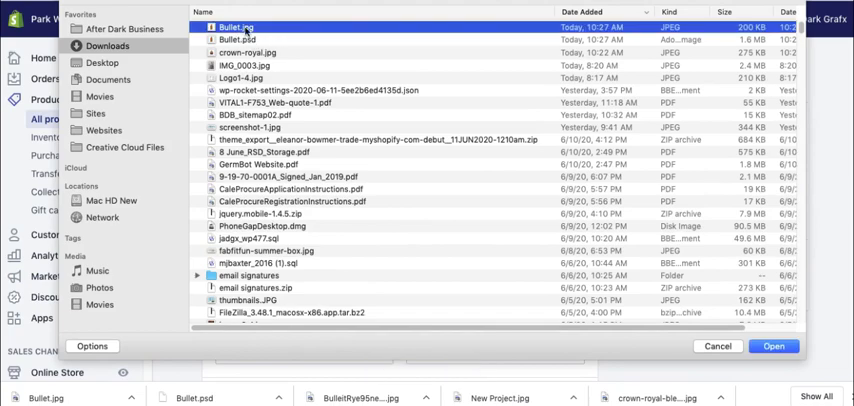
click(773, 346)
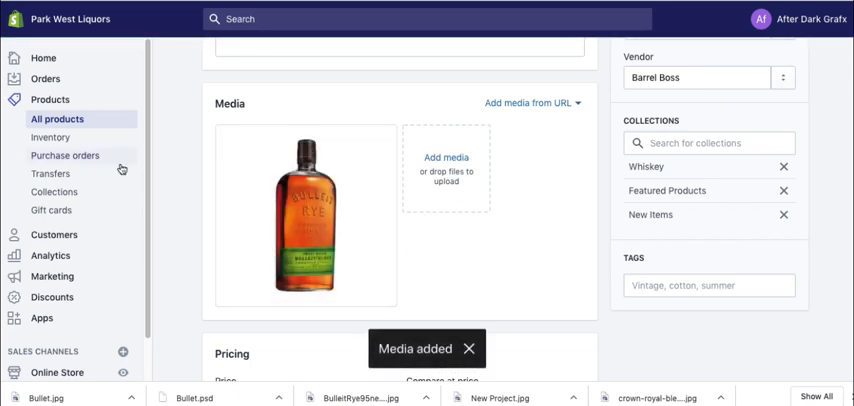
click(306, 216)
text(B)
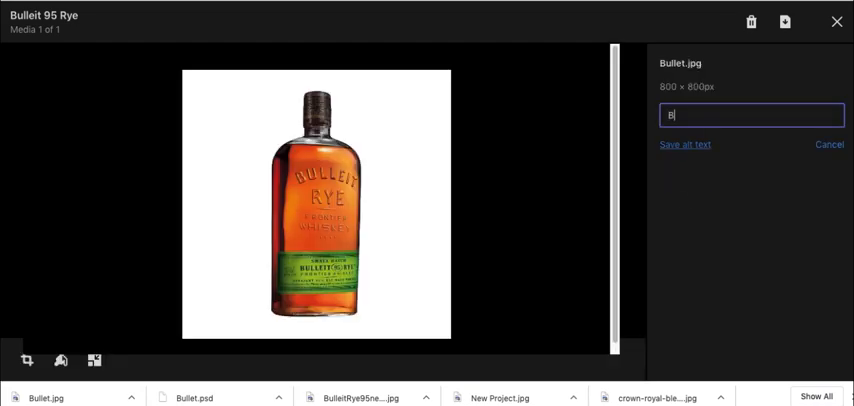
- Save 'Bulleit Rye' as the Bullet.jpg alt text and close the preview
text(ulleit Rye)
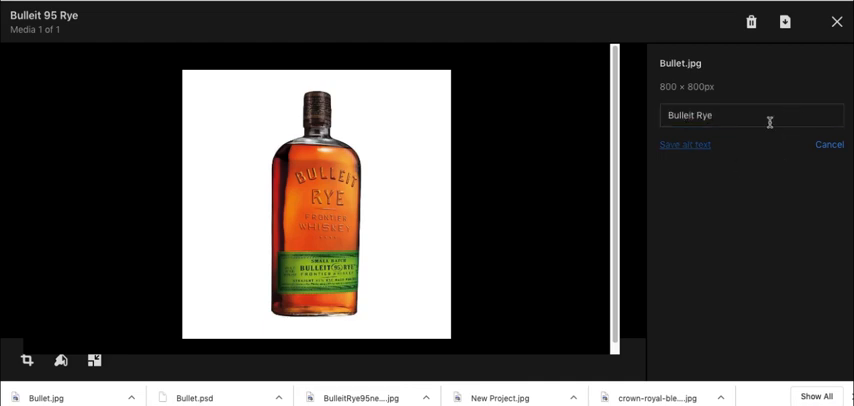
click(684, 144)
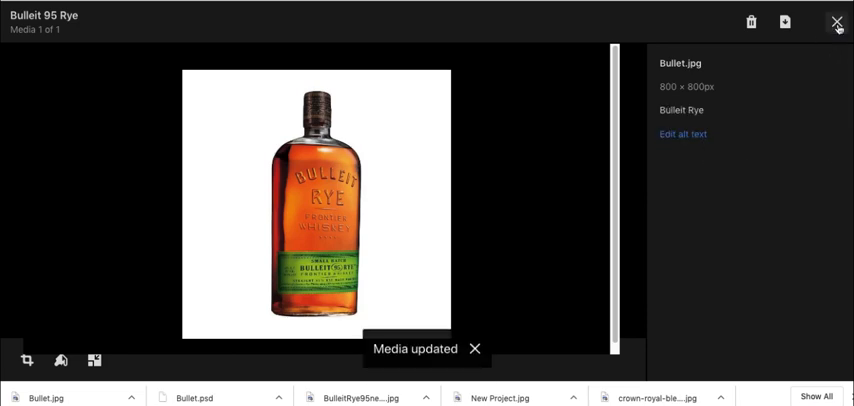
click(836, 22)
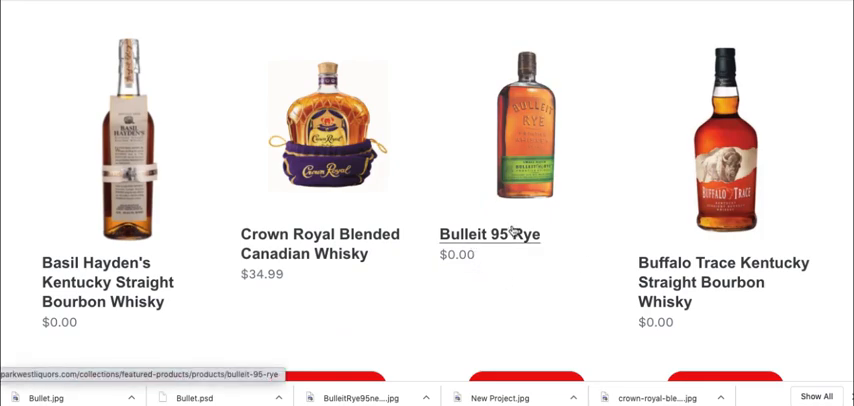
mouse_move(524, 243)
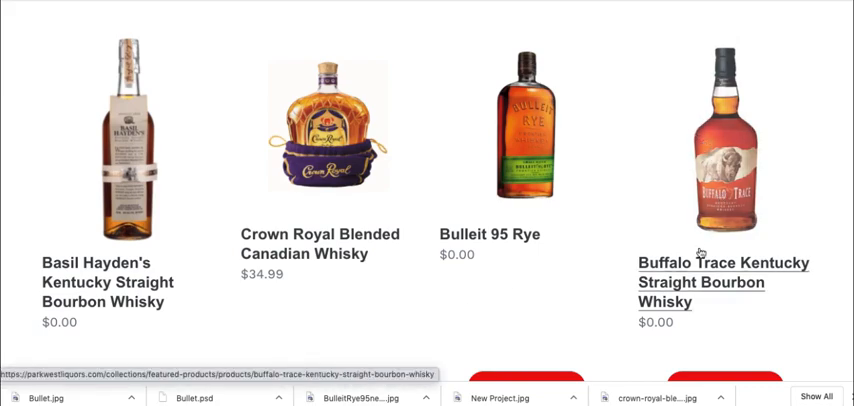
mouse_move(663, 348)
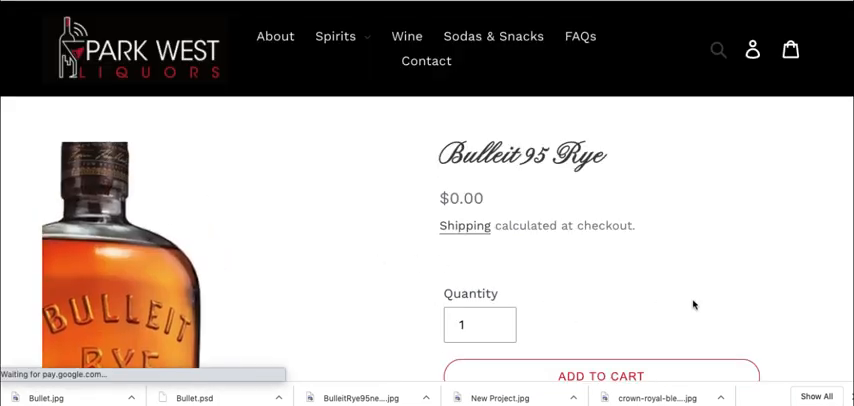
- Scroll the Bulleit 95 Rye storefront page to view the new bottle image
scroll(down, 3)
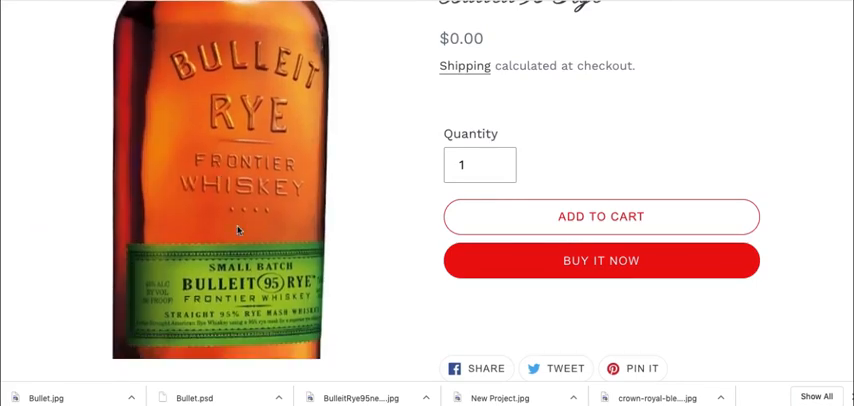
scroll(up, 3)
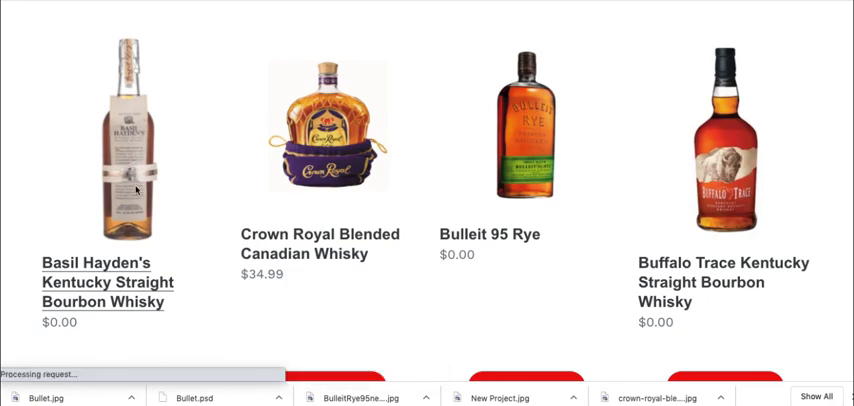
- Save the Basil Hayden's and Buffalo Trace product images to LiquorImages
click(135, 198)
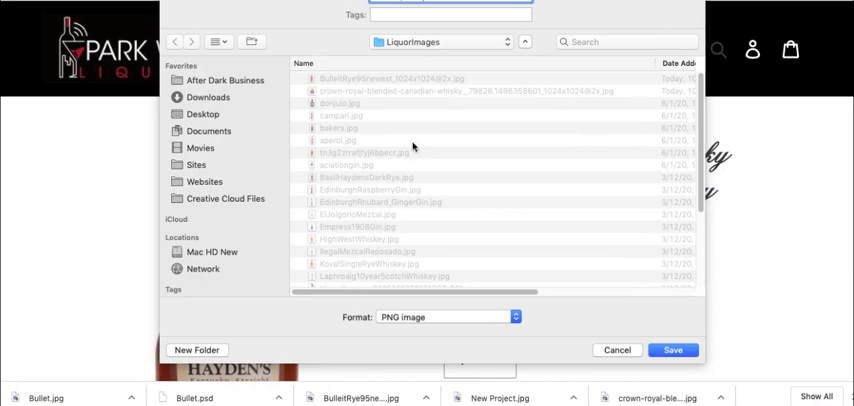
click(673, 350)
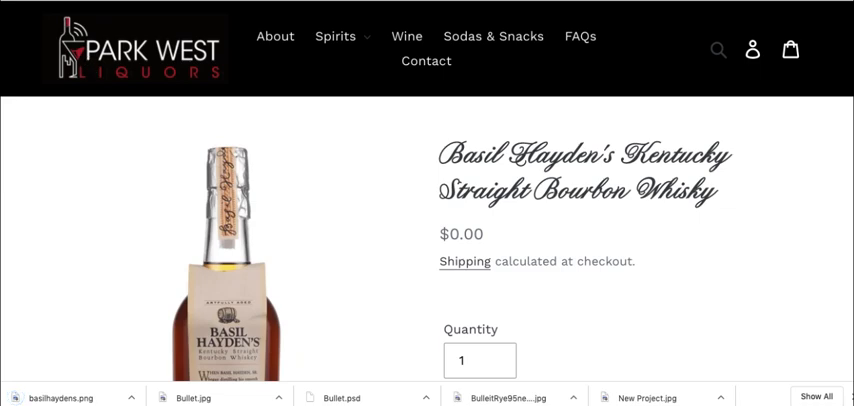
mouse_move(430, 227)
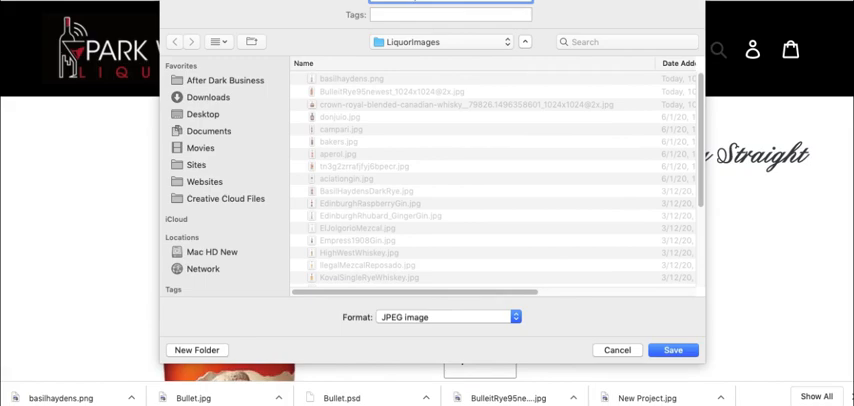
click(673, 350)
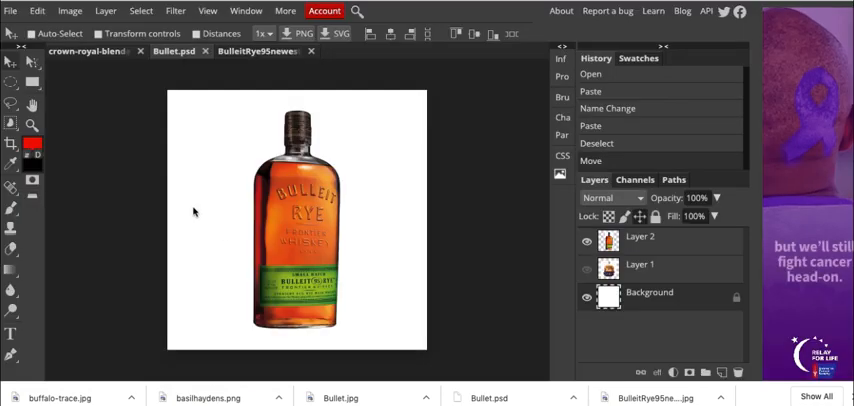
- Open basilhaydens.png from disk through the File menu
click(10, 11)
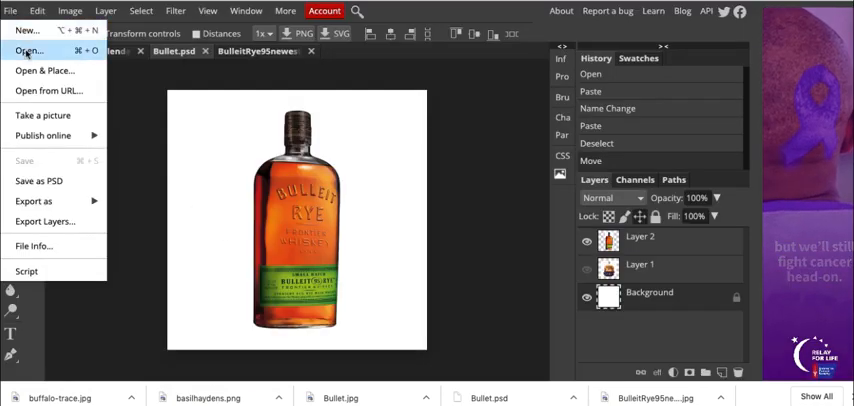
click(30, 51)
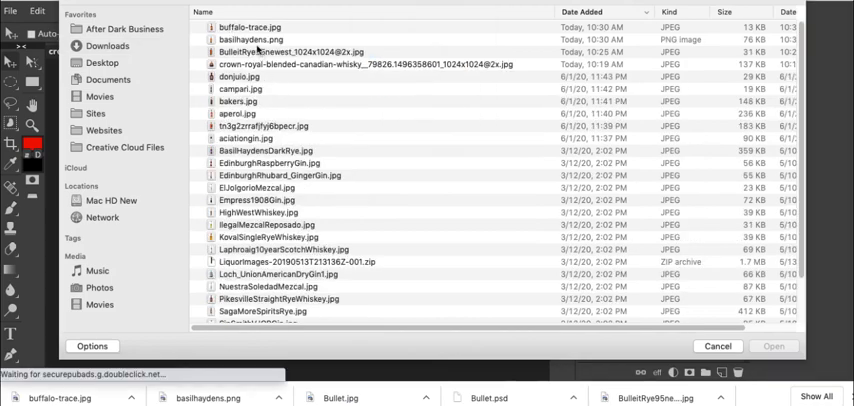
click(249, 39)
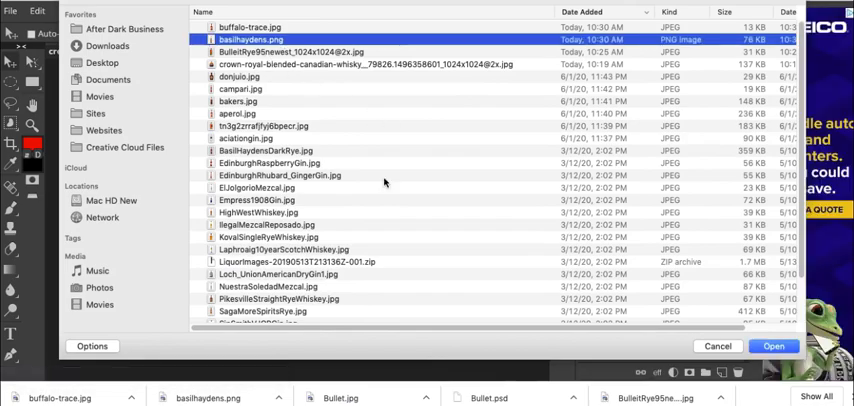
click(774, 346)
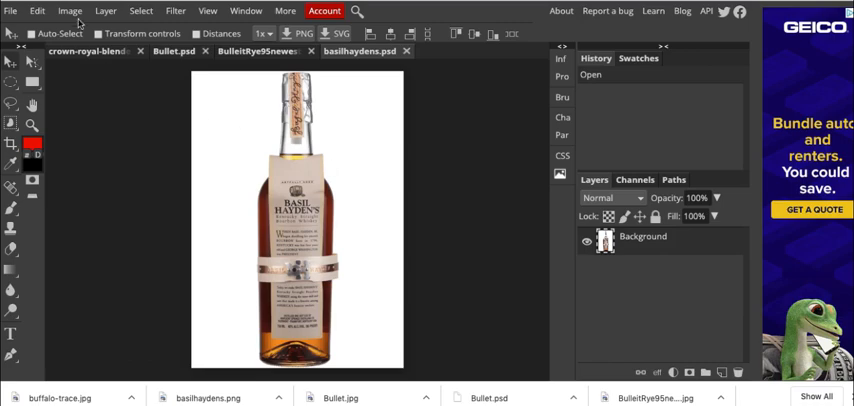
- Open Image > Image Size to start resizing the Basil Hayden's bottle image
click(69, 11)
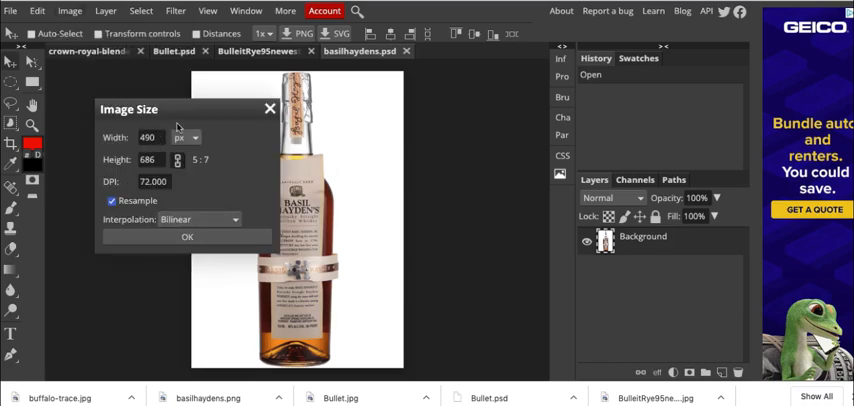
click(187, 237)
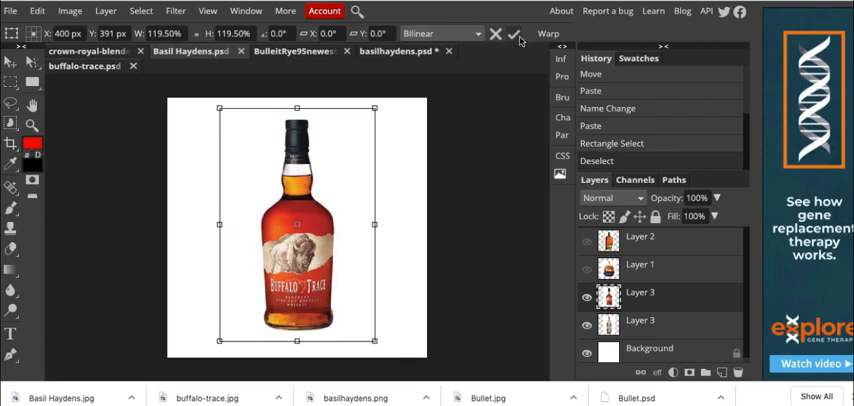
- Commit the 119.5% Buffalo Trace scaling, rename the document 'Buffalo Trace', and export as JPG
click(512, 33)
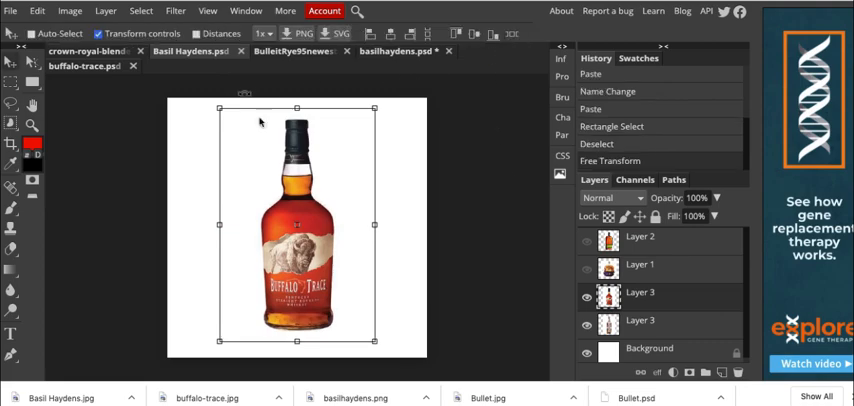
mouse_move(110, 151)
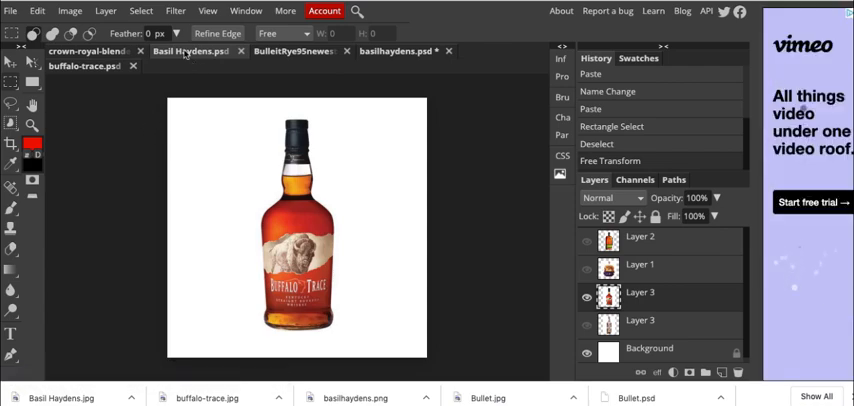
text(Buffalo T)
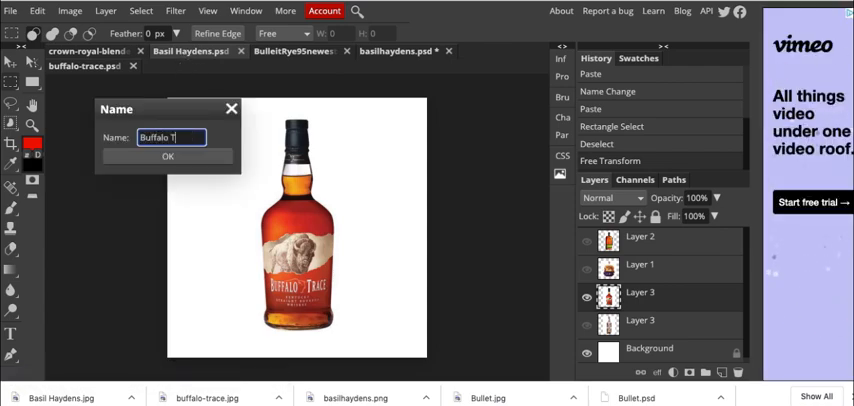
text(race)
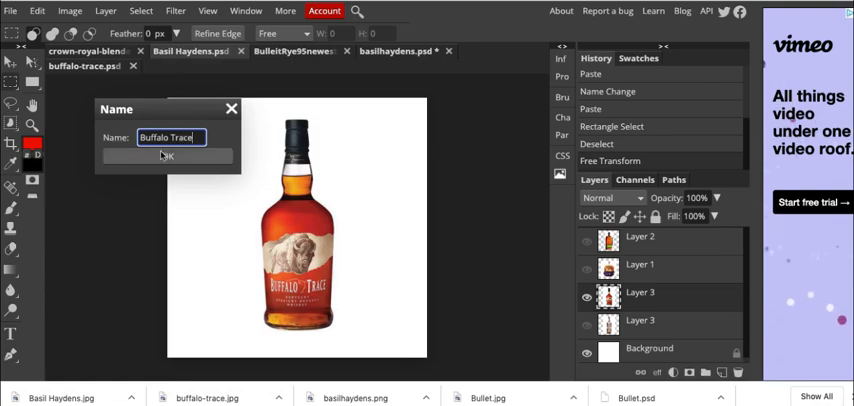
click(166, 156)
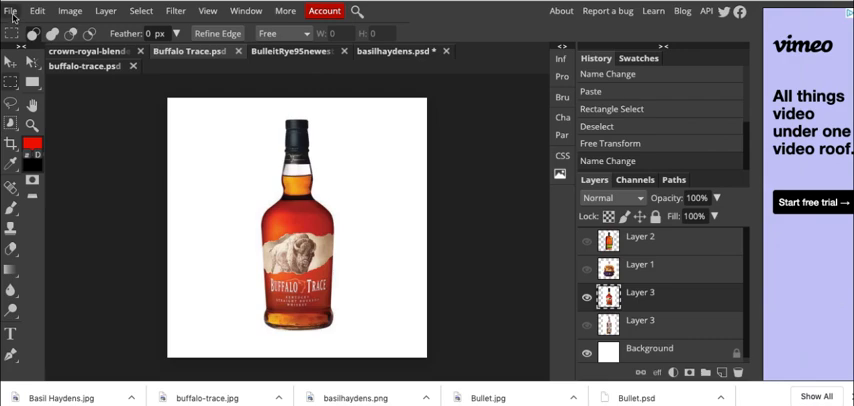
click(10, 11)
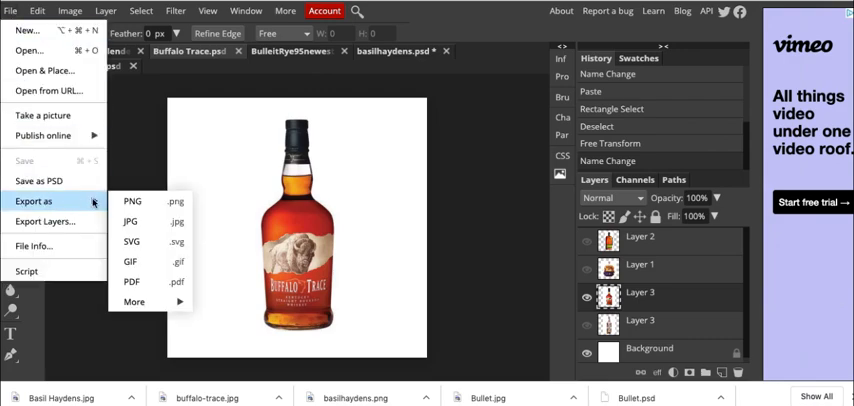
click(131, 221)
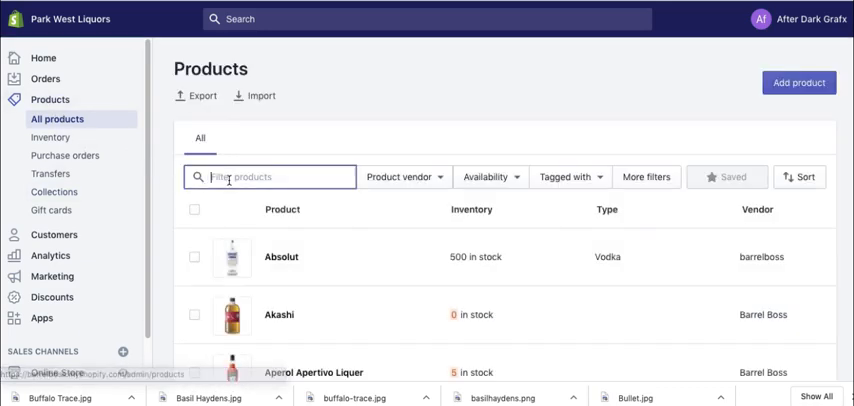
- Filter products by 'basil' and open Basil Hayden's Kentucky Straight Bourbon Whisky
text(basil)
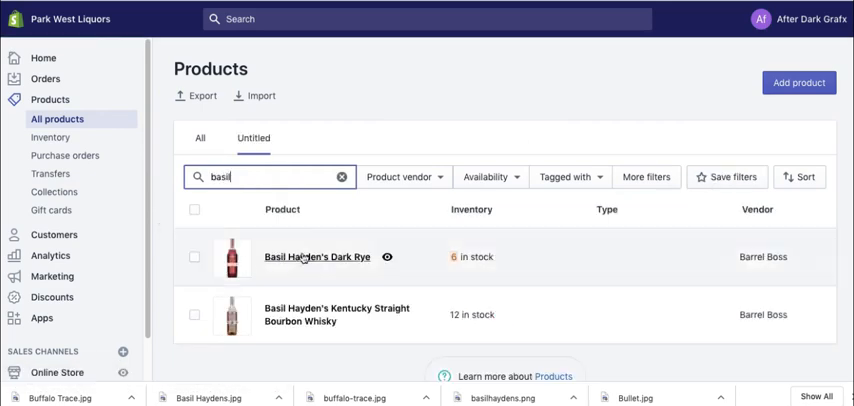
mouse_move(558, 115)
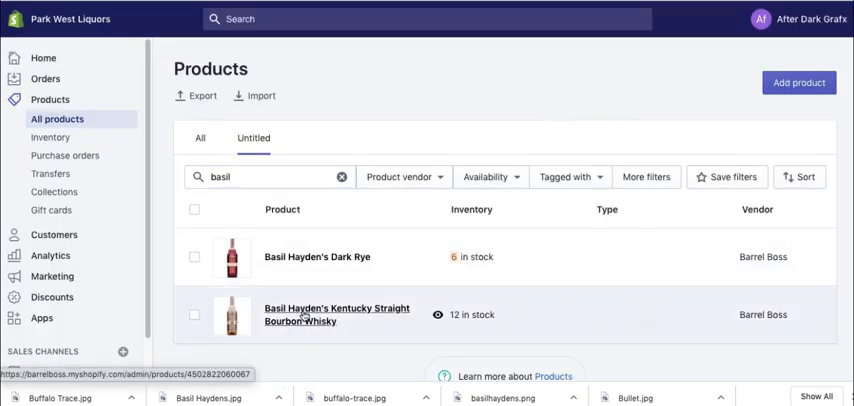
click(337, 314)
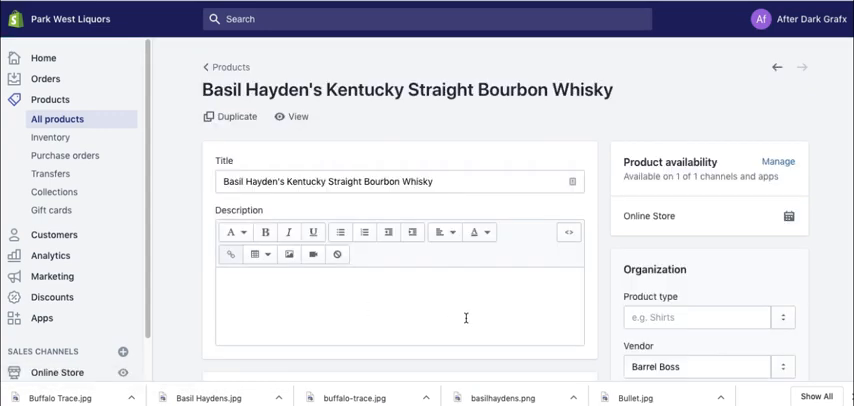
- Delete the old Basil Hayden's photo and upload Basil Haydens.jpg from Downloads
scroll(down, 3)
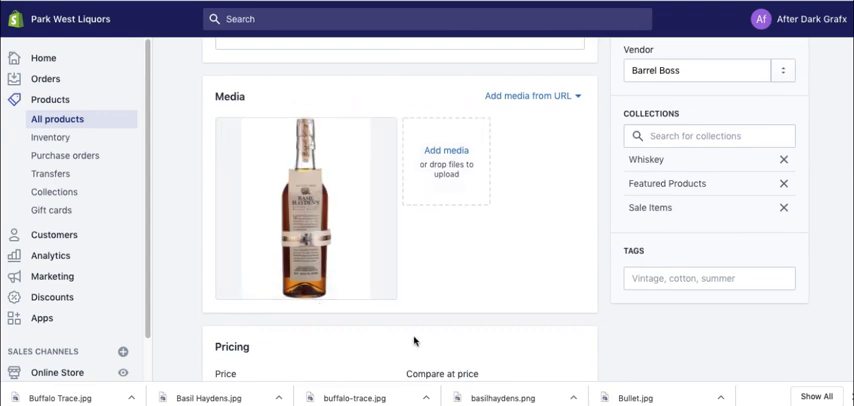
click(305, 207)
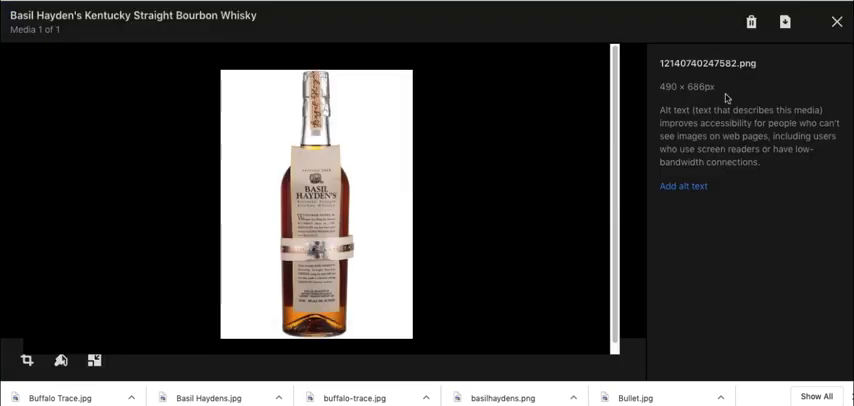
click(836, 21)
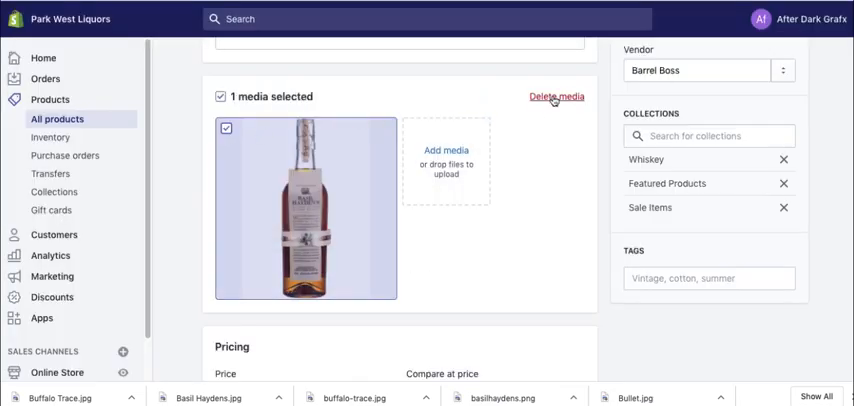
click(556, 97)
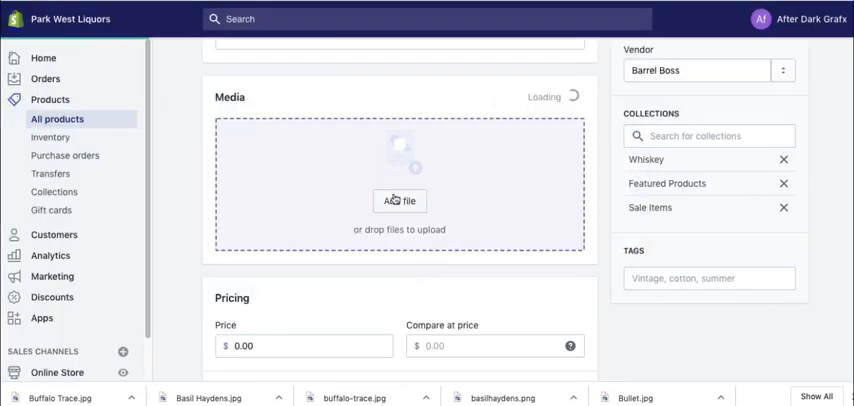
click(399, 201)
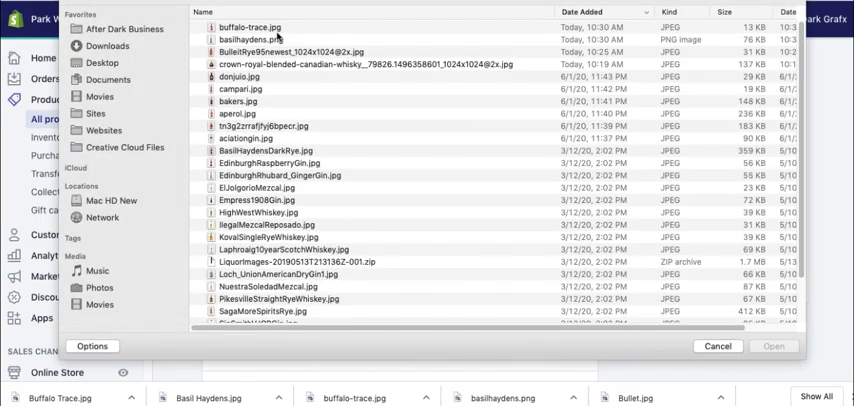
click(108, 46)
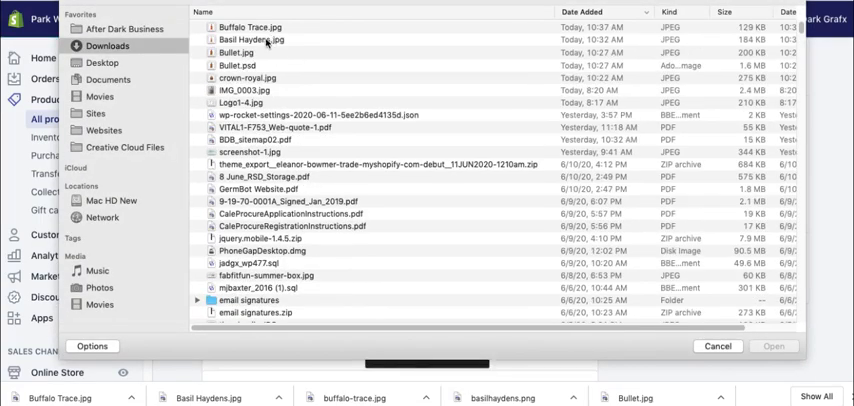
click(773, 346)
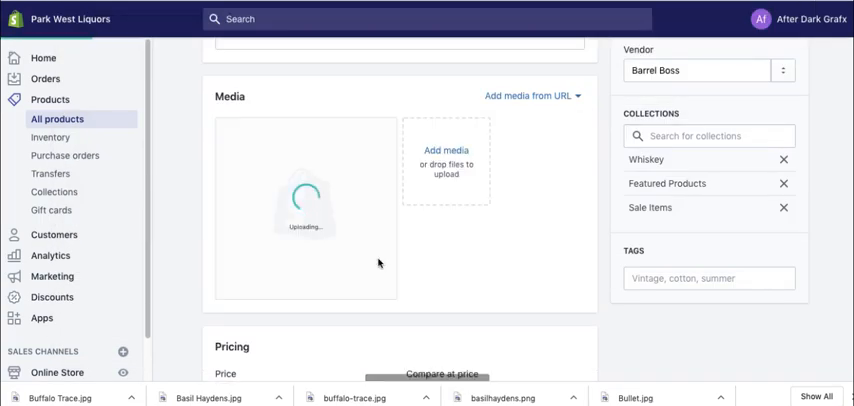
mouse_move(419, 337)
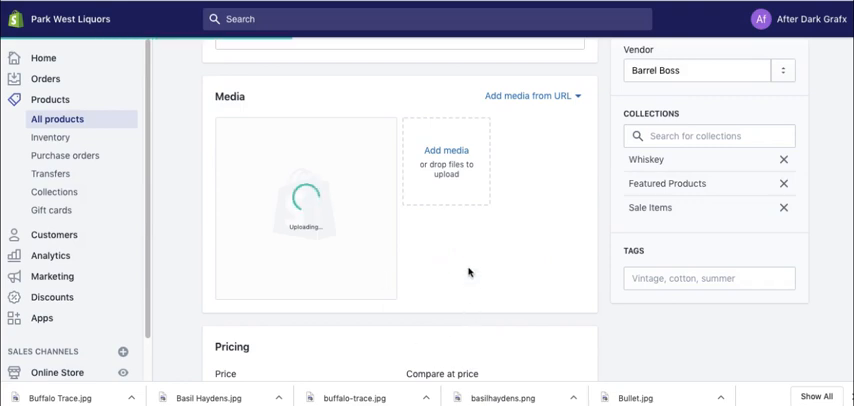
- Add Basil Hayden's descriptive alt text to the uploaded 800×800 image and save it
click(305, 207)
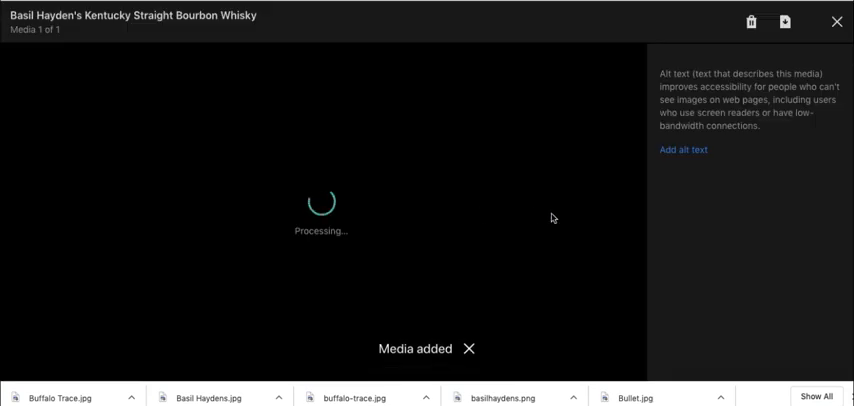
click(683, 150)
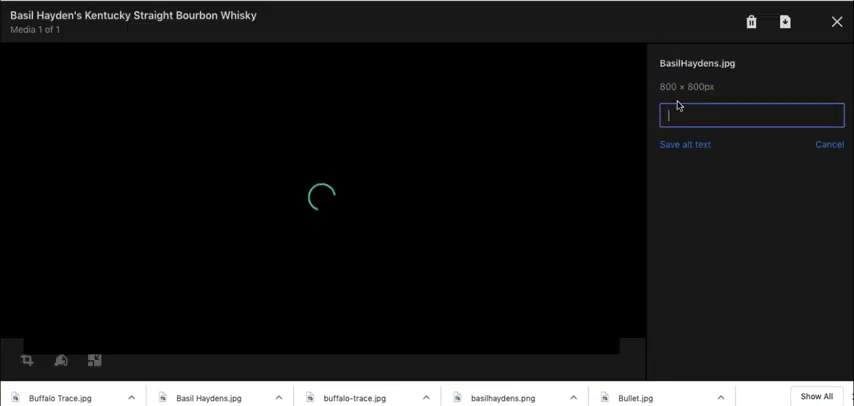
text(Basil Hayde)
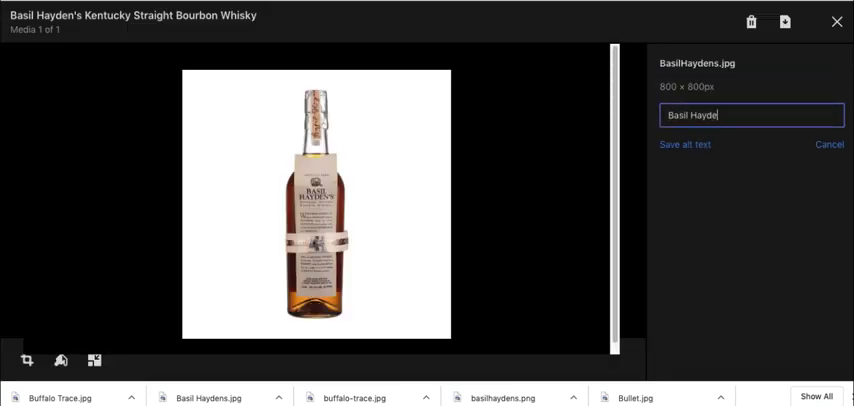
key(Backspace)
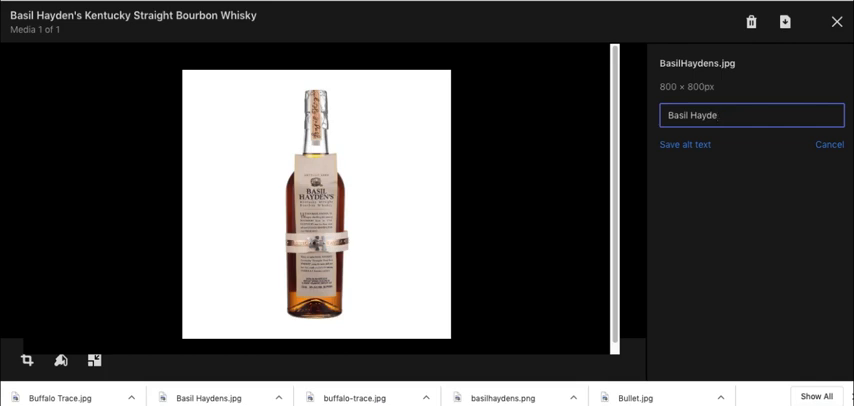
click(683, 144)
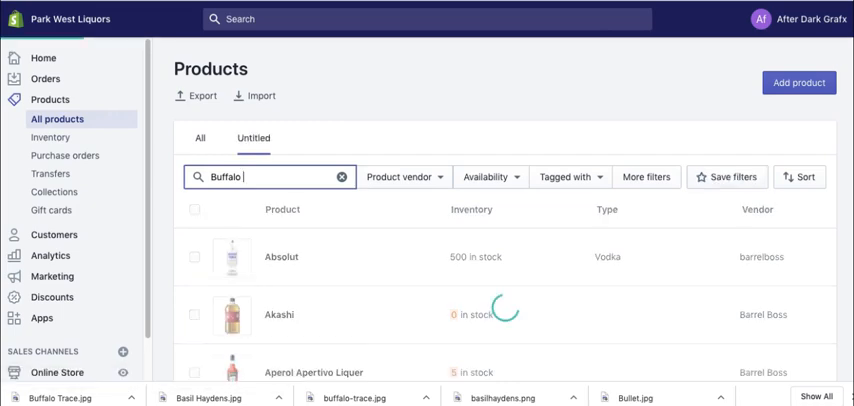
- Find Buffalo Trace and delete its old 400×600 product image
text(Tr)
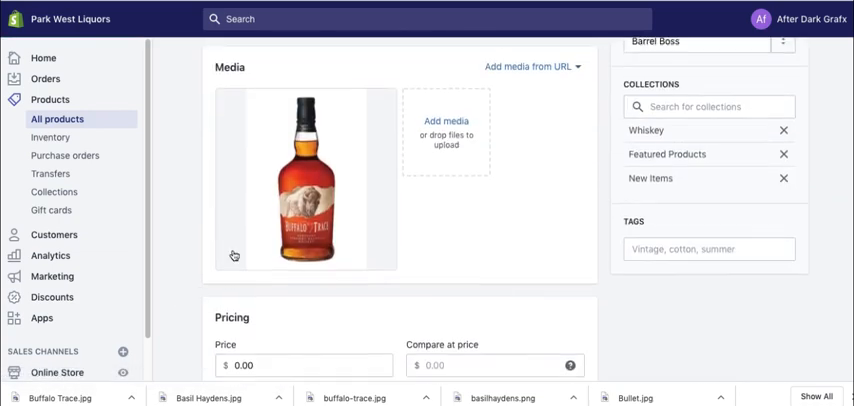
click(304, 177)
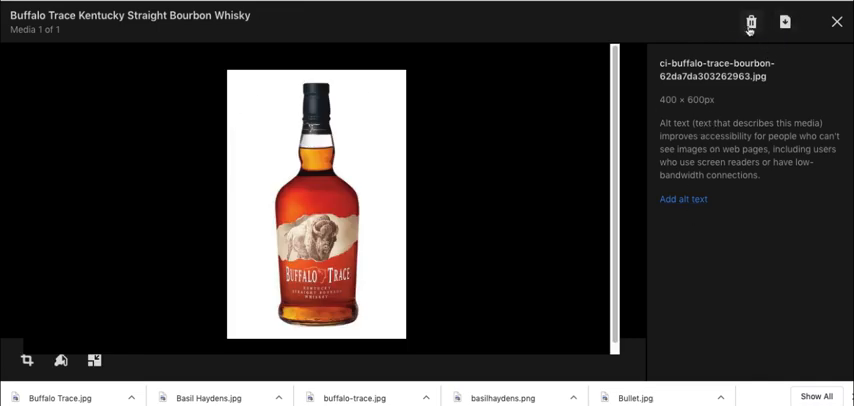
click(751, 22)
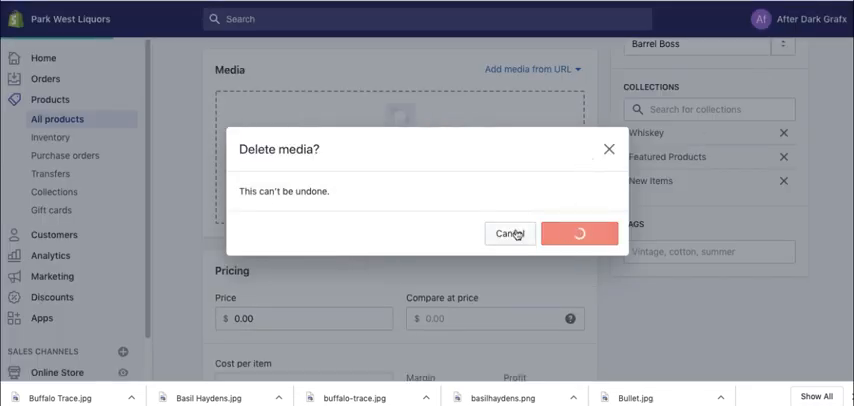
mouse_move(380, 204)
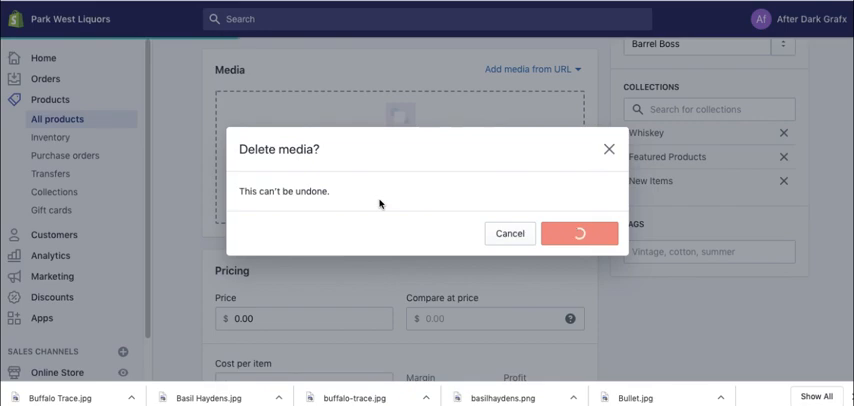
click(580, 233)
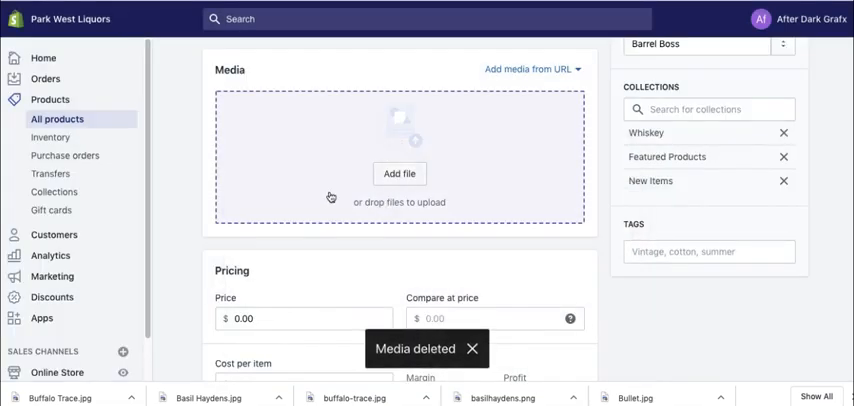
- Upload Buffalo Trace.jpg, save alt text 'Buffalo Trace', and close the image viewer
click(399, 173)
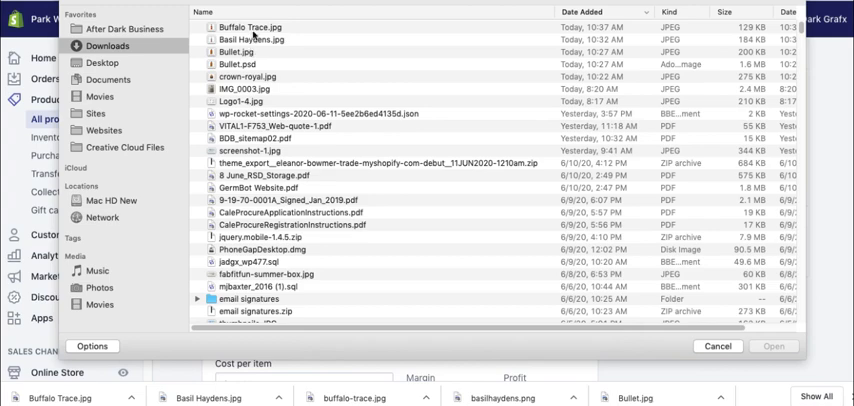
click(773, 346)
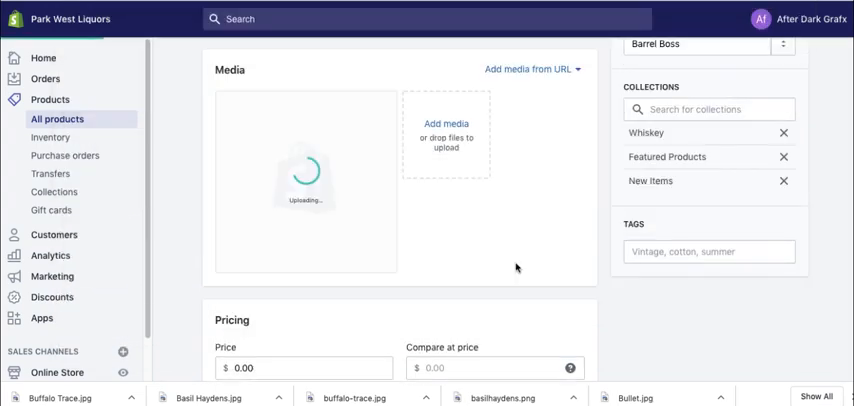
mouse_move(432, 234)
text(Buffalo Trace)
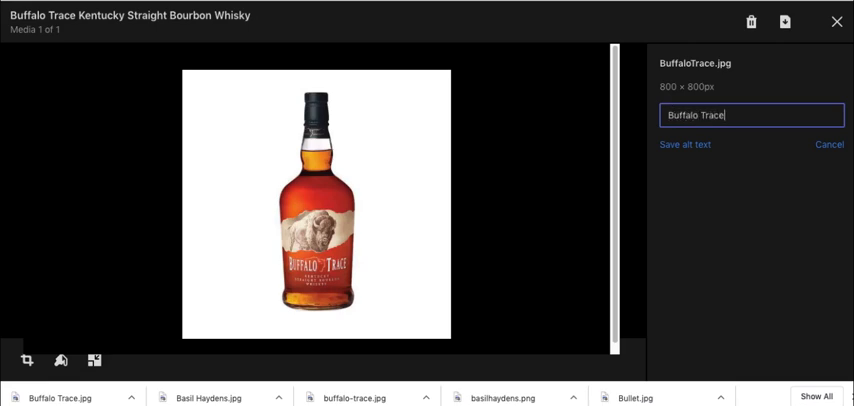
click(685, 144)
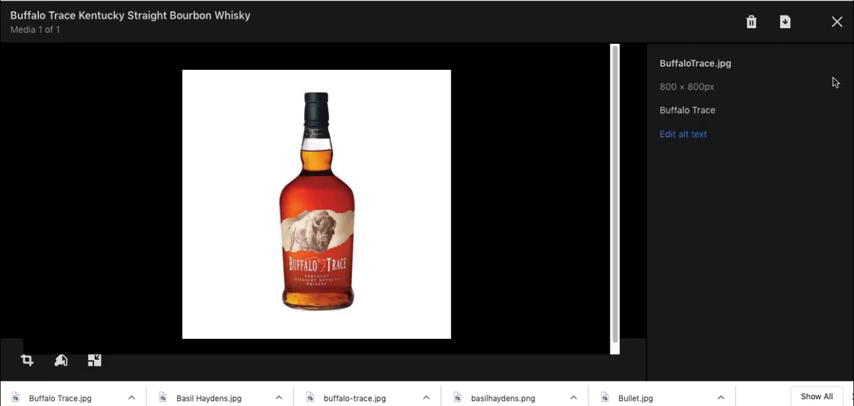
click(836, 21)
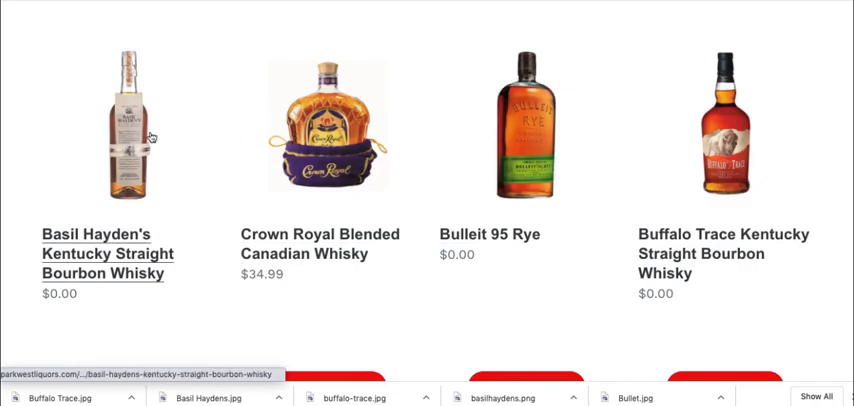
mouse_move(532, 314)
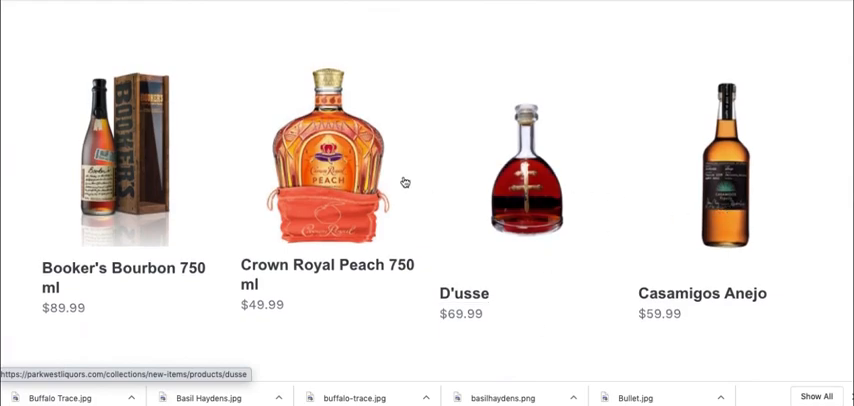
- Scroll the storefront to check the Basil Hayden's and Buffalo Trace square images
scroll(up, 3)
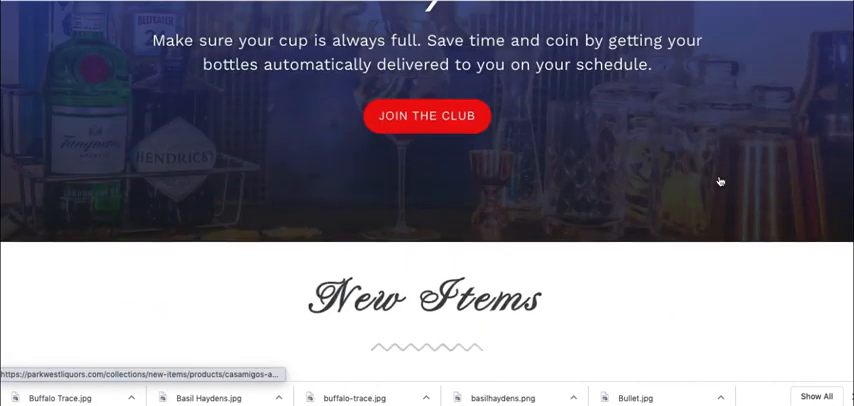
scroll(down, 3)
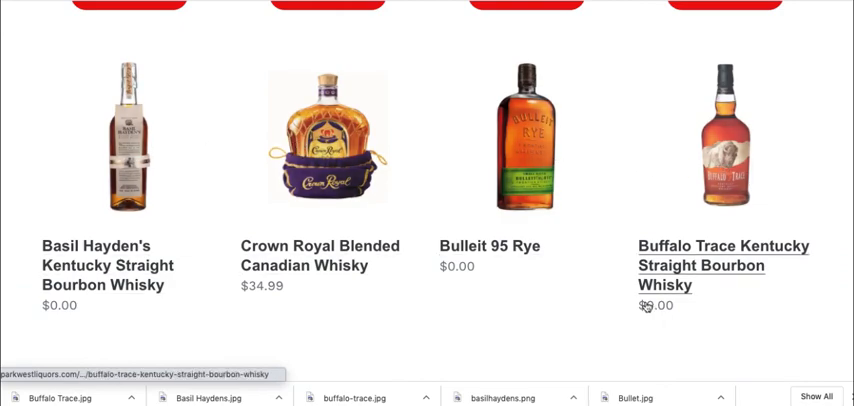
scroll(down, 3)
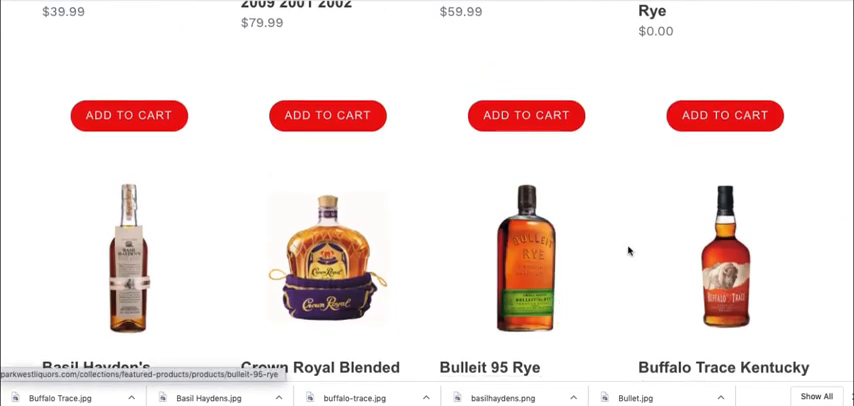